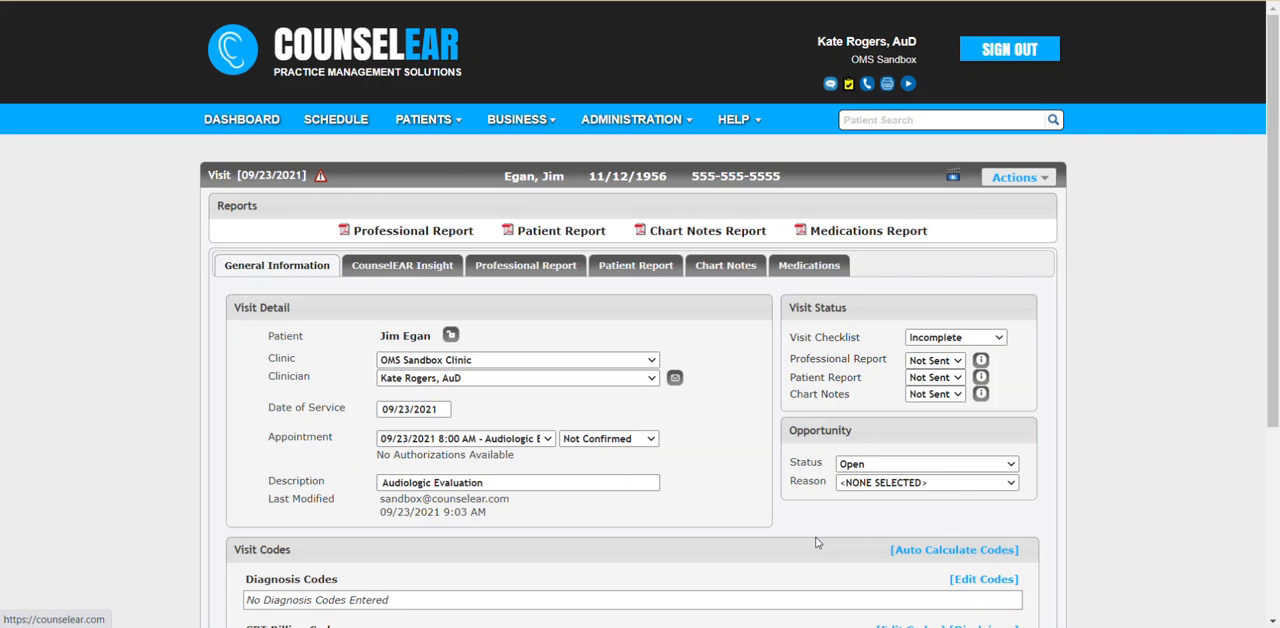
mouse_move(742, 406)
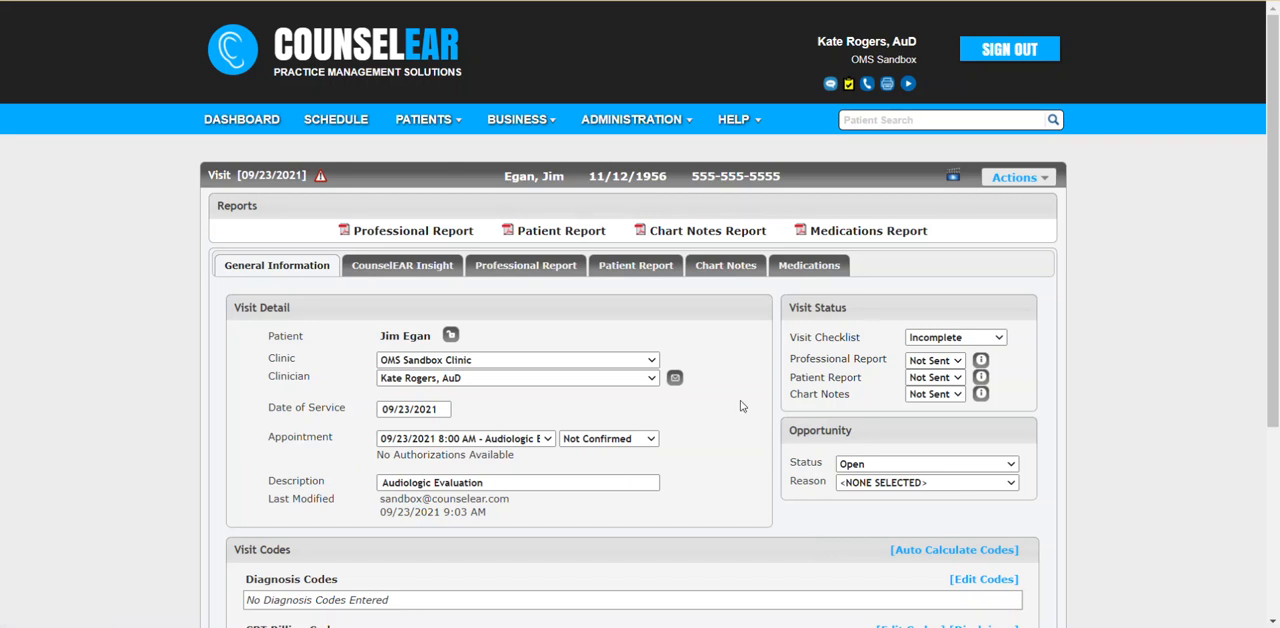
- Switch to the visit's Medications section, which has no medications entered yet
click(808, 265)
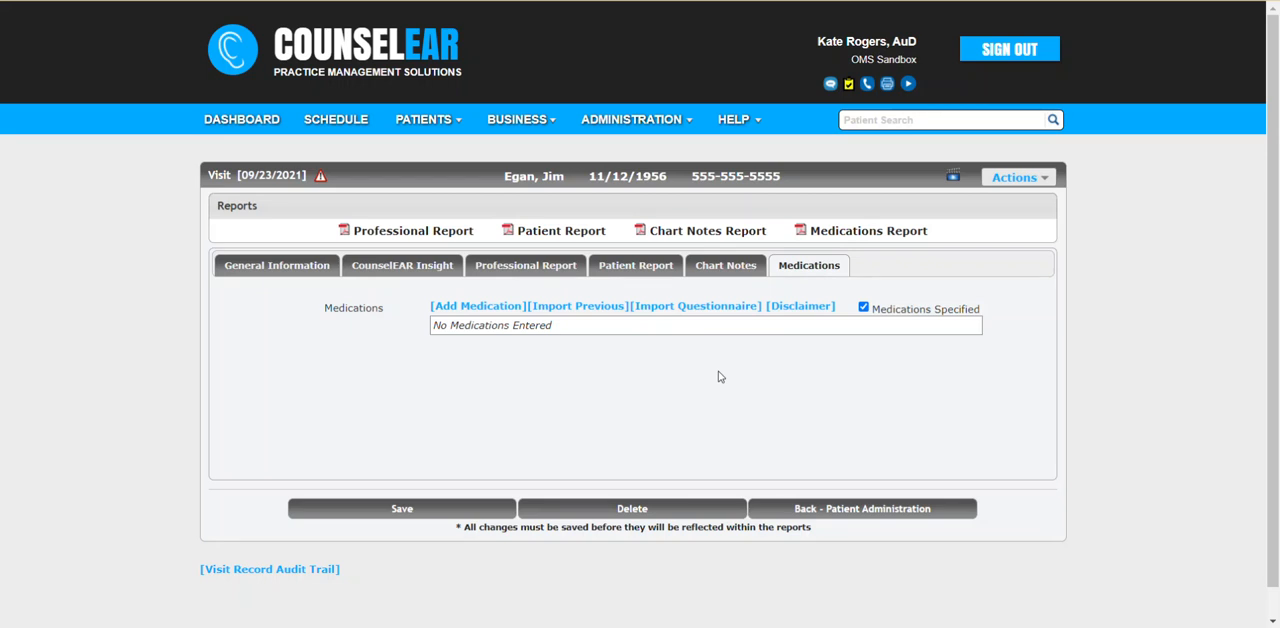
mouse_move(654, 378)
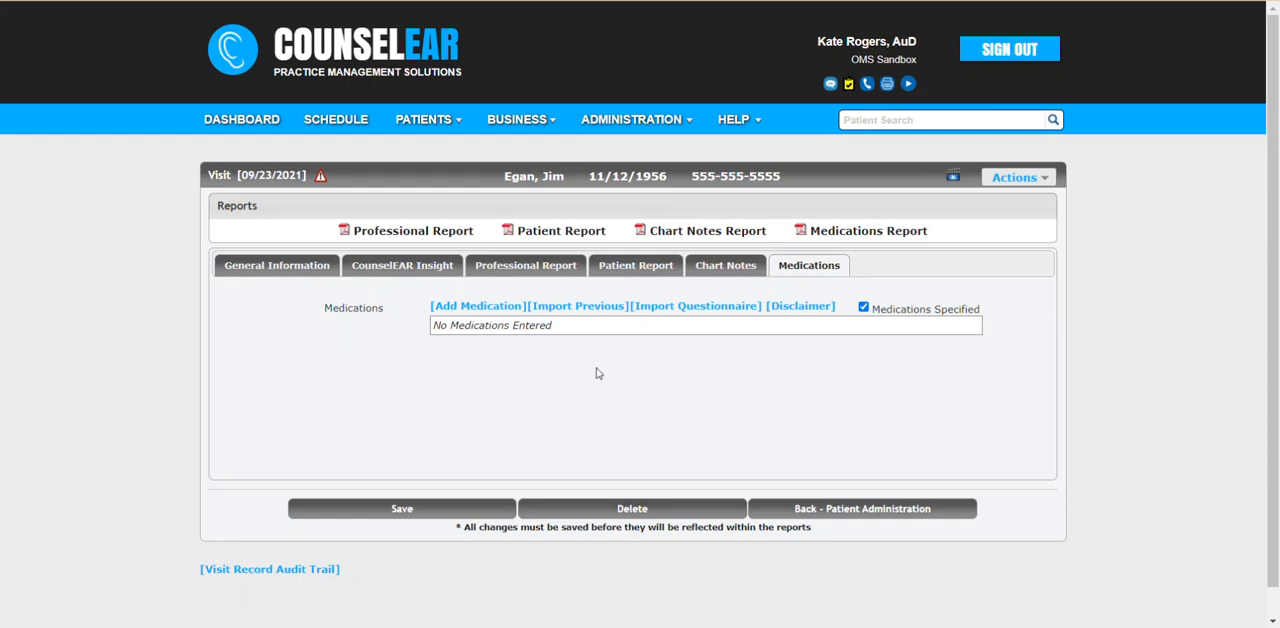
mouse_move(599, 373)
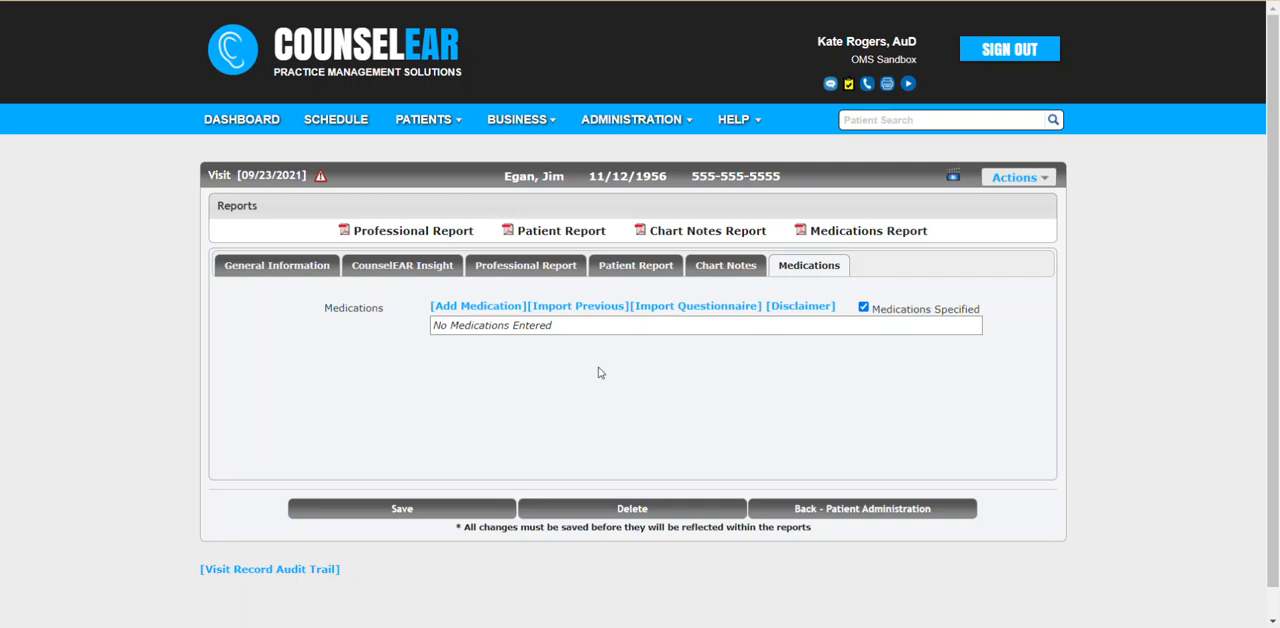
mouse_move(578, 306)
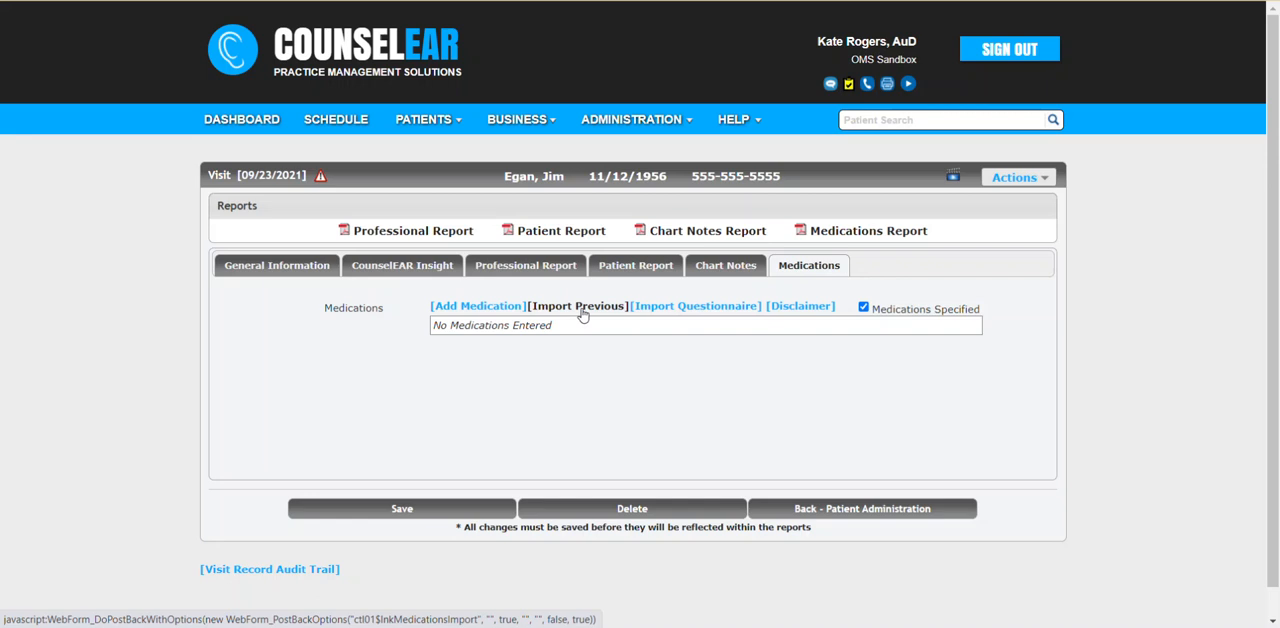
mouse_move(583, 316)
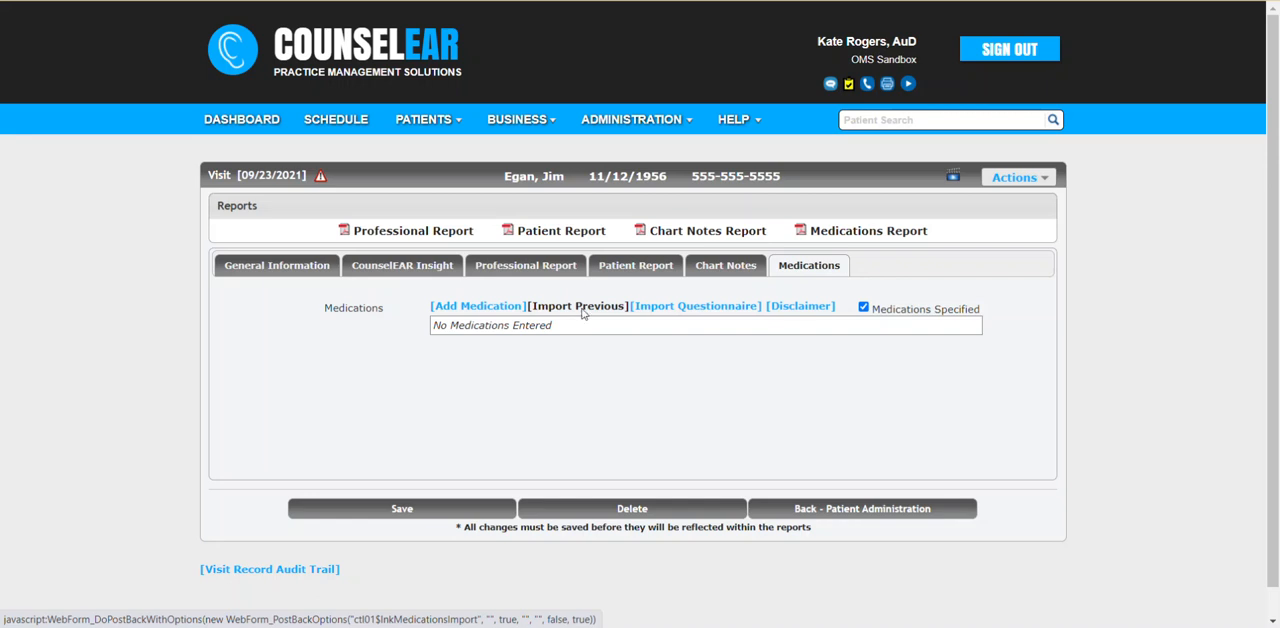
- Import the previous medications: aspirin 800 mg four times daily and warfarin 2 mg daily
click(577, 306)
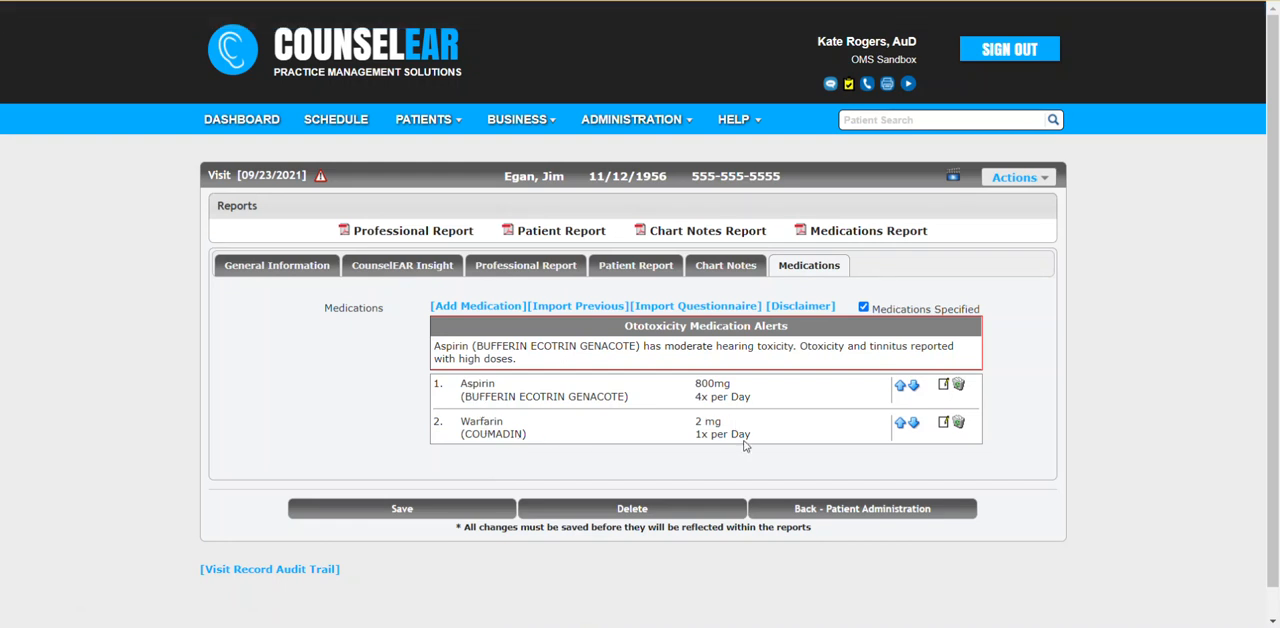
mouse_move(772, 458)
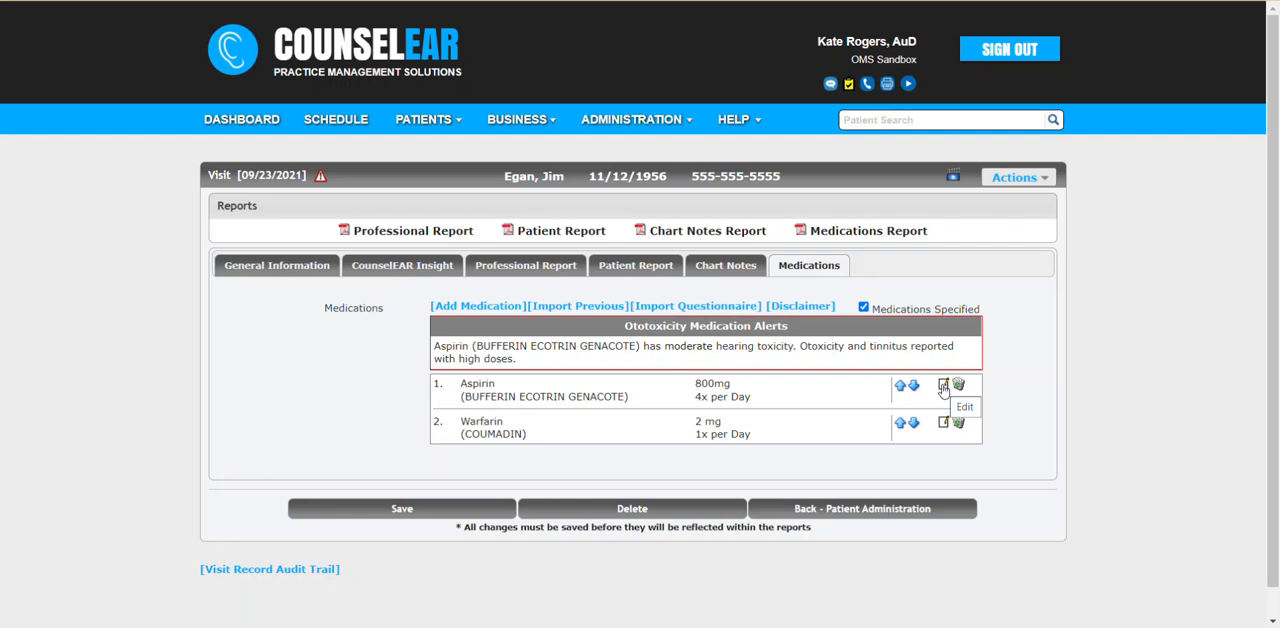
mouse_move(697, 408)
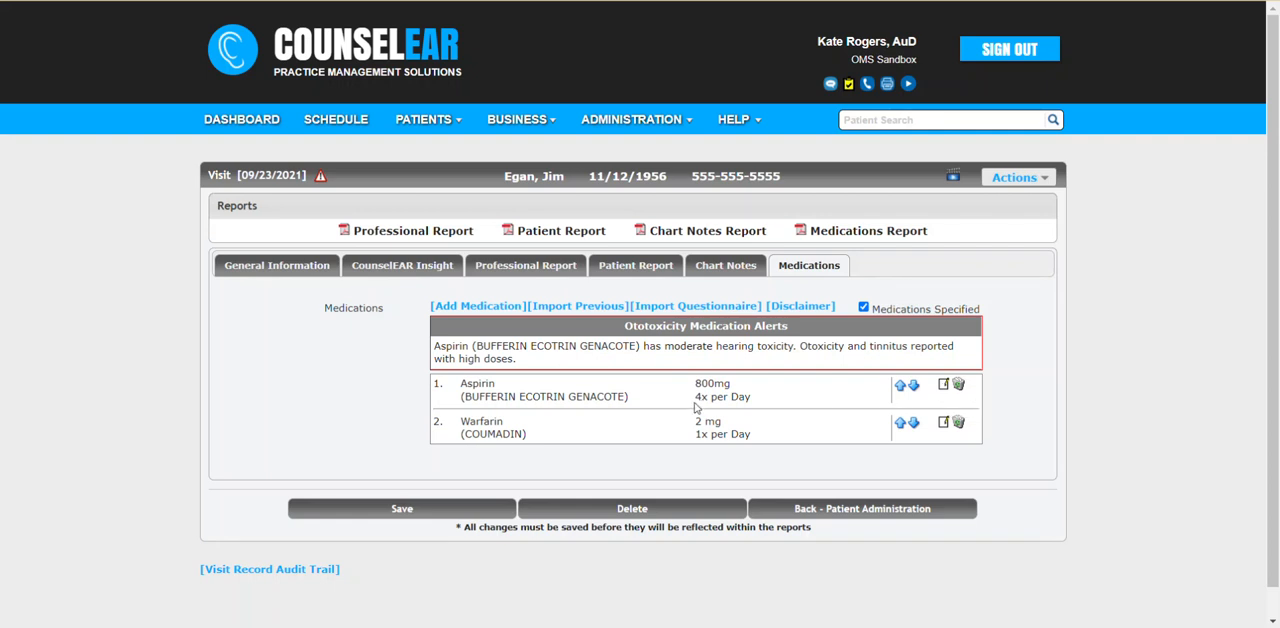
mouse_move(927, 395)
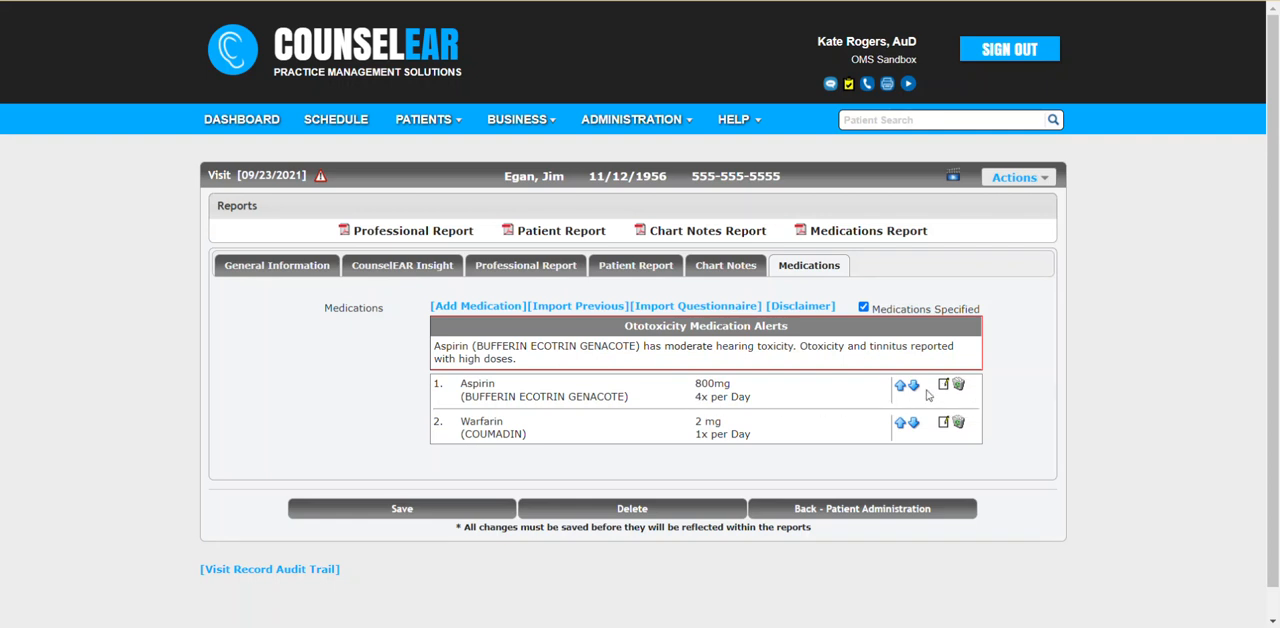
- Edit the Aspirin entry so it is taken 800 mg twice per day
click(943, 385)
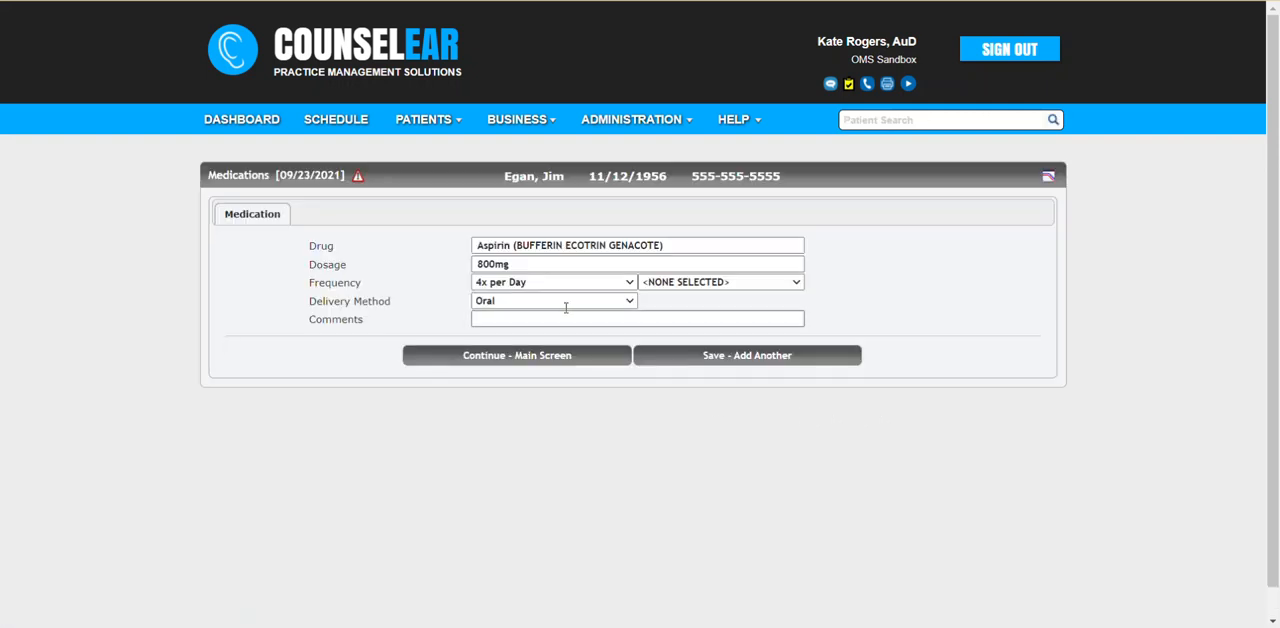
click(553, 281)
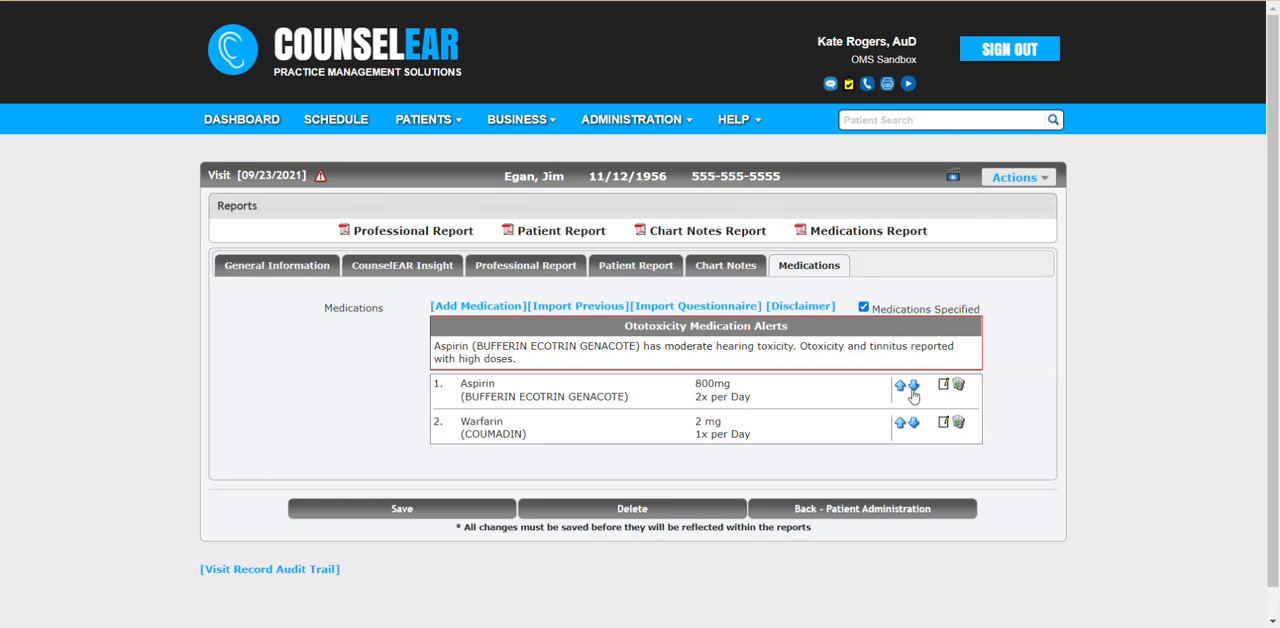
mouse_move(736, 412)
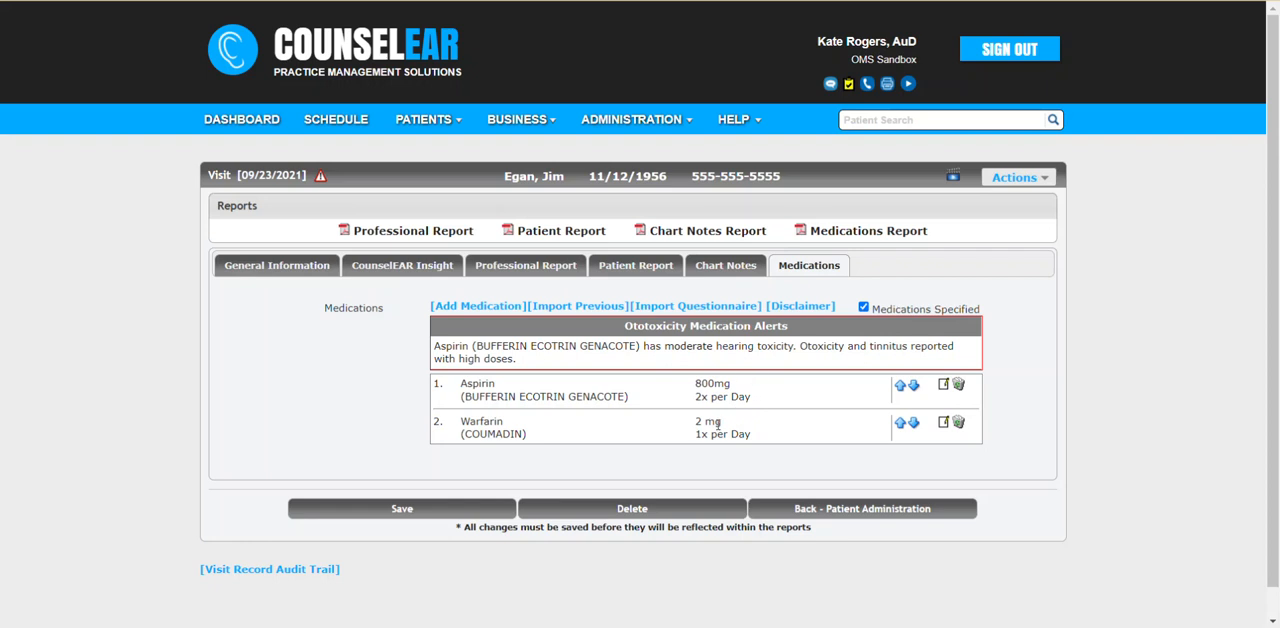
mouse_move(670, 448)
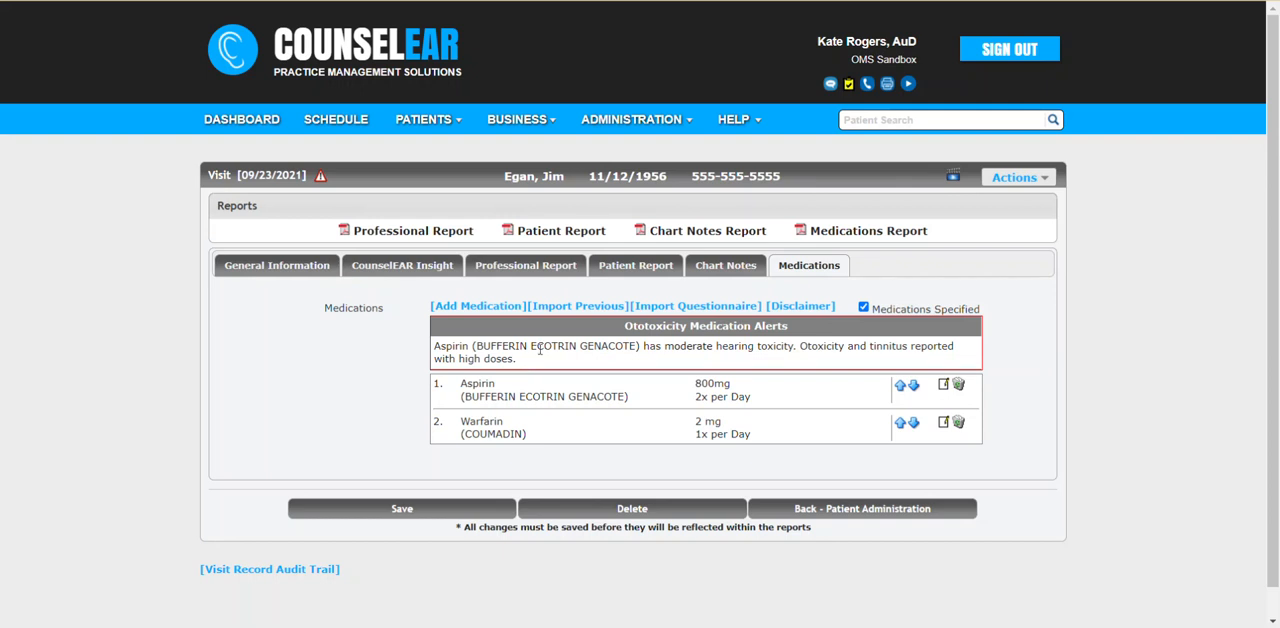
mouse_move(660, 367)
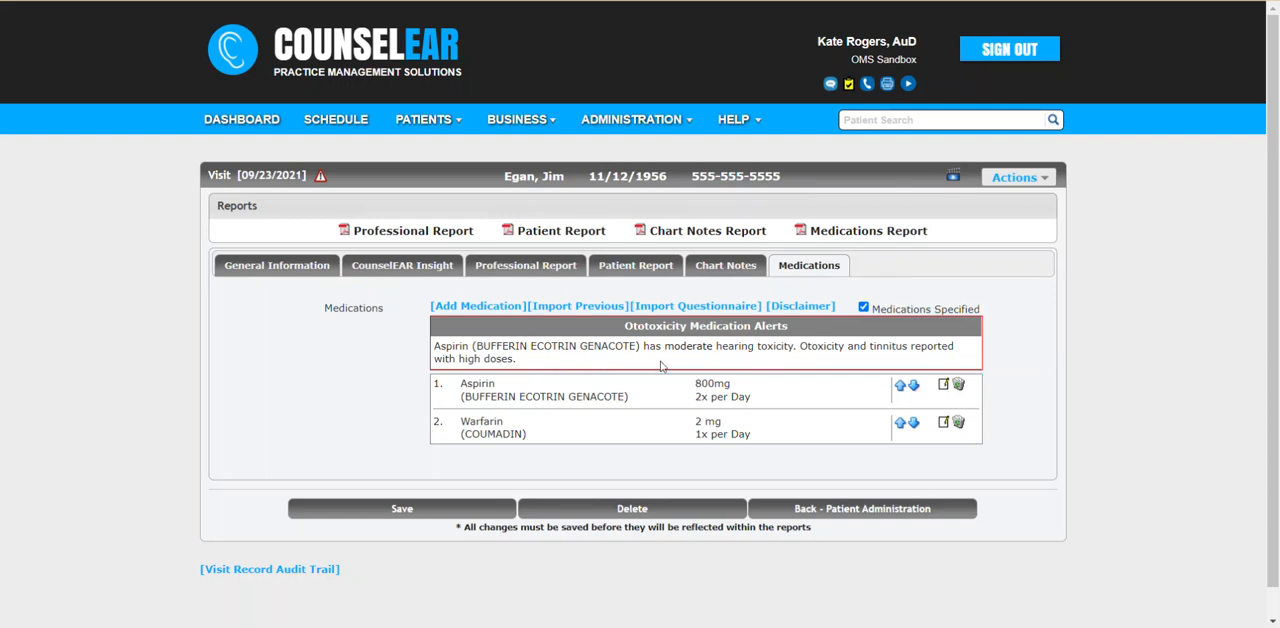
mouse_move(681, 360)
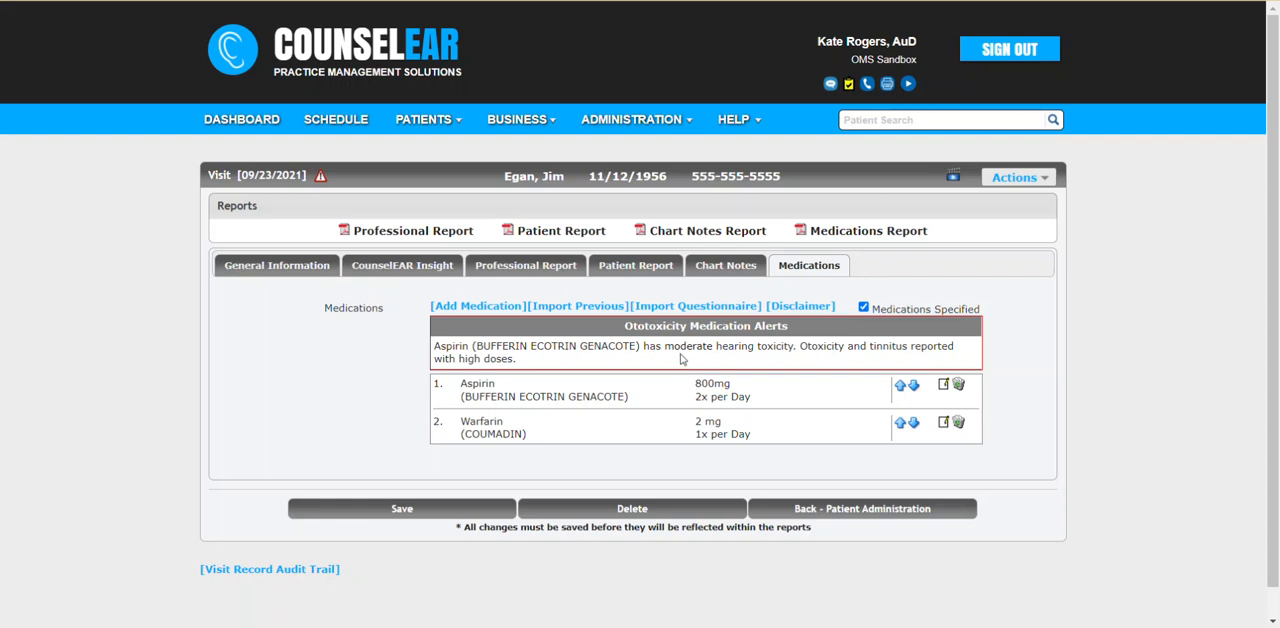
mouse_move(770, 359)
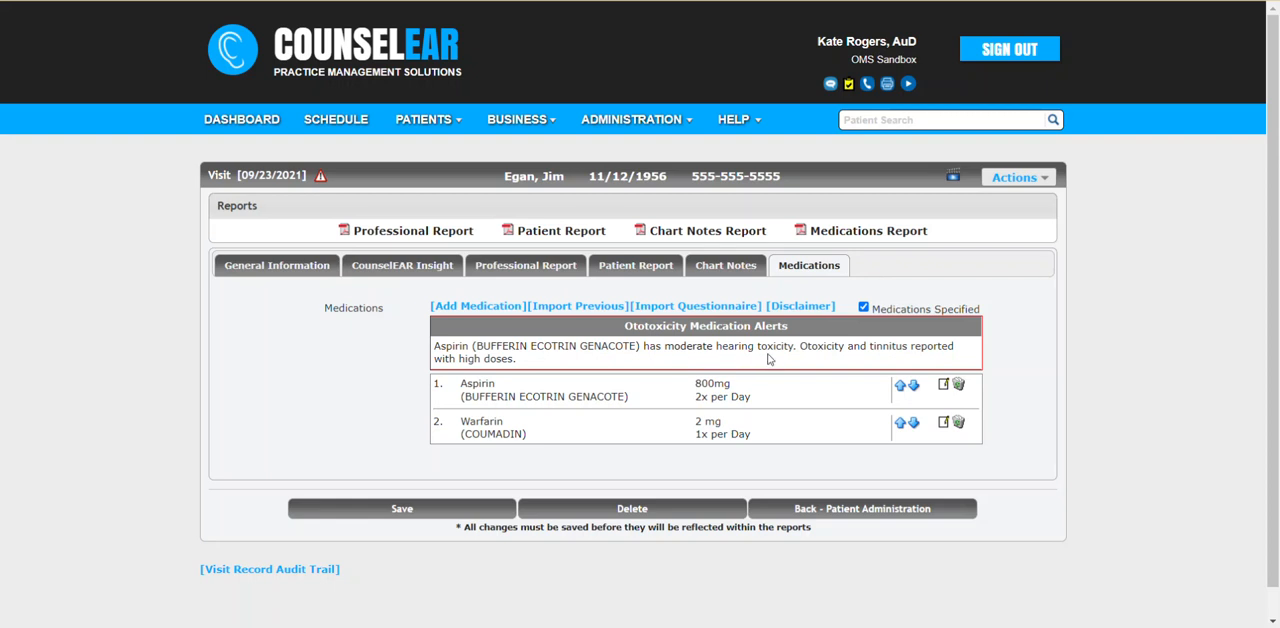
mouse_move(856, 363)
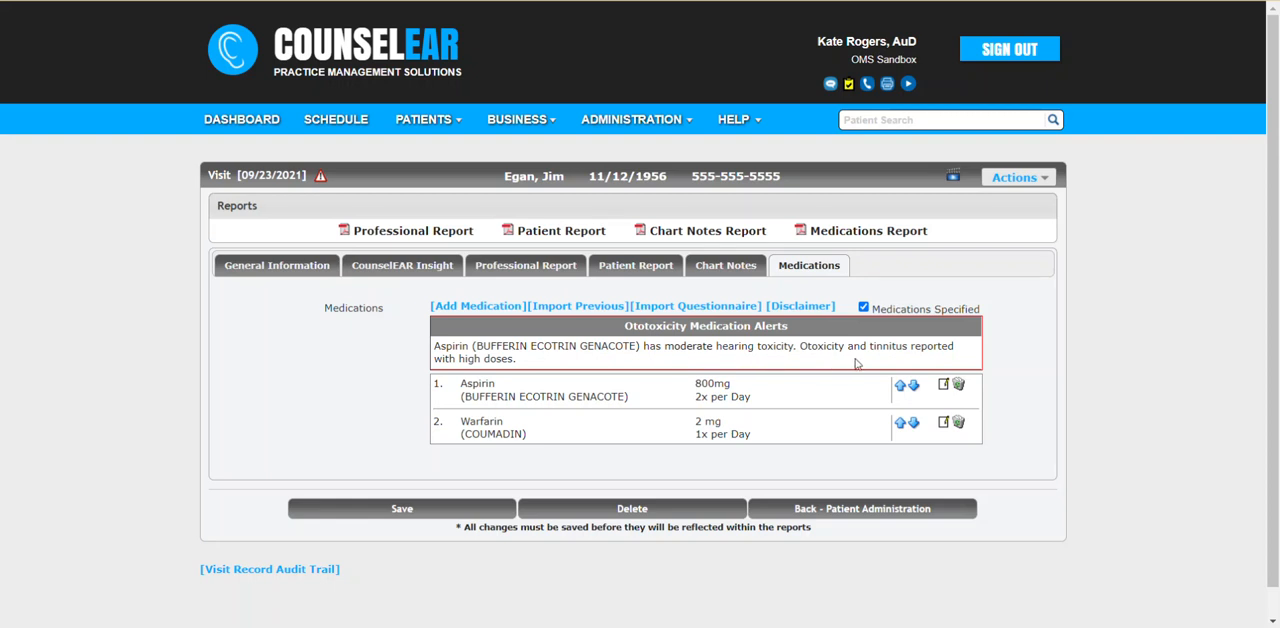
mouse_move(793, 368)
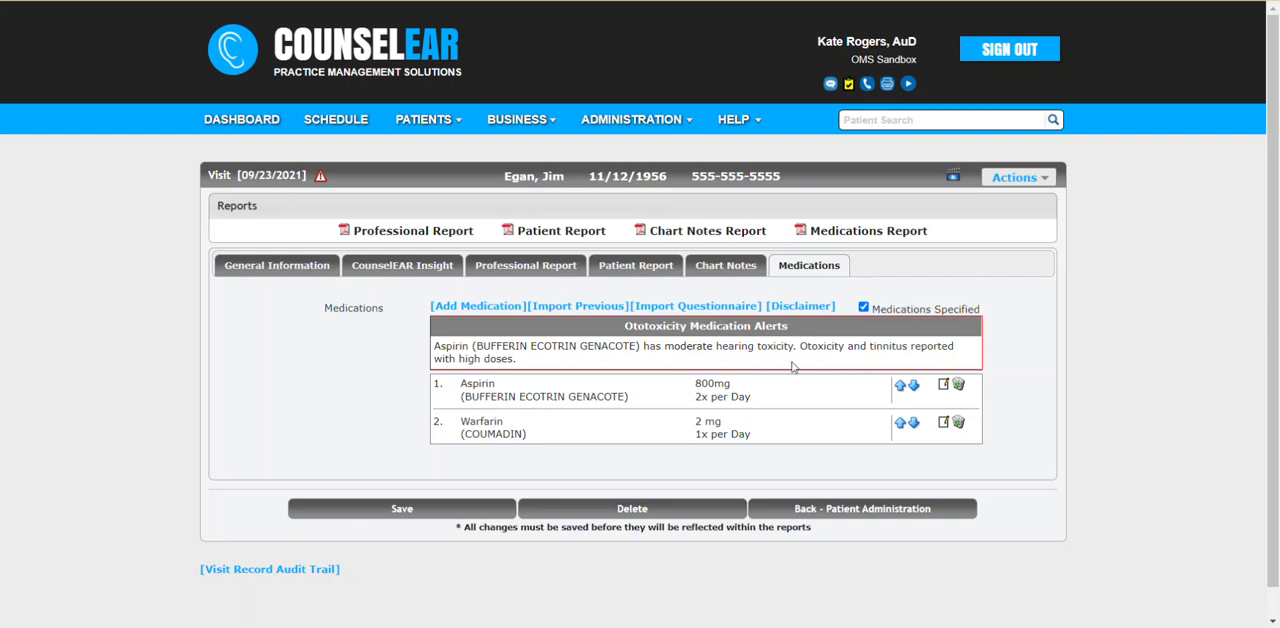
mouse_move(1009, 375)
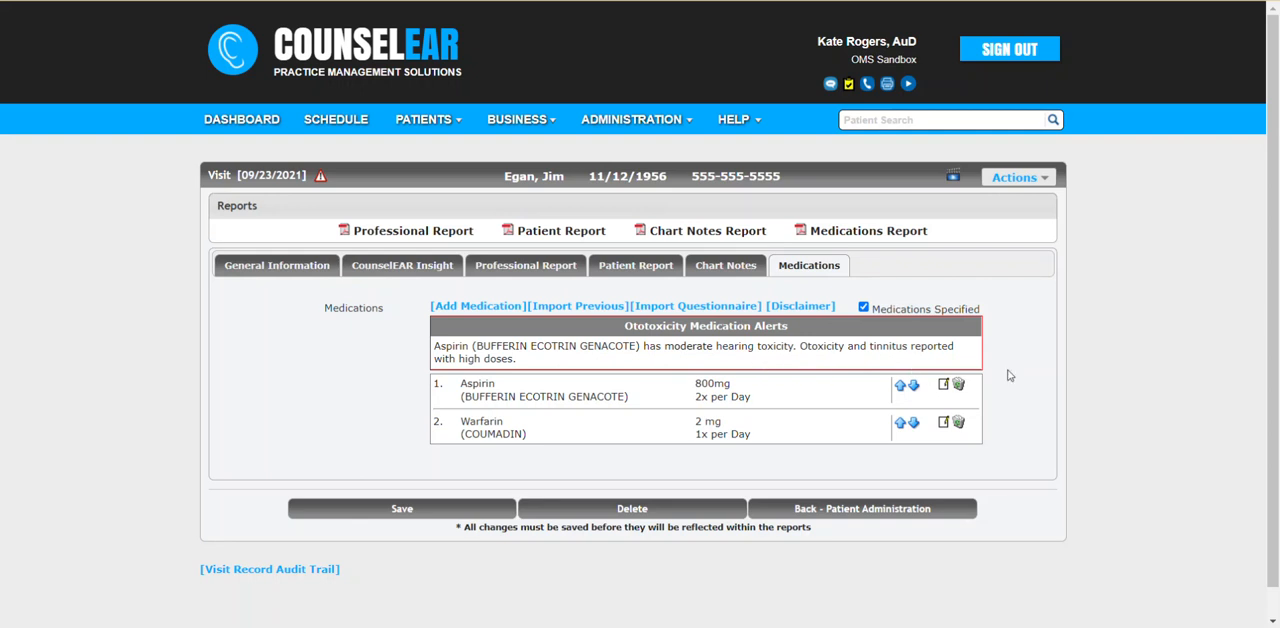
mouse_move(596, 342)
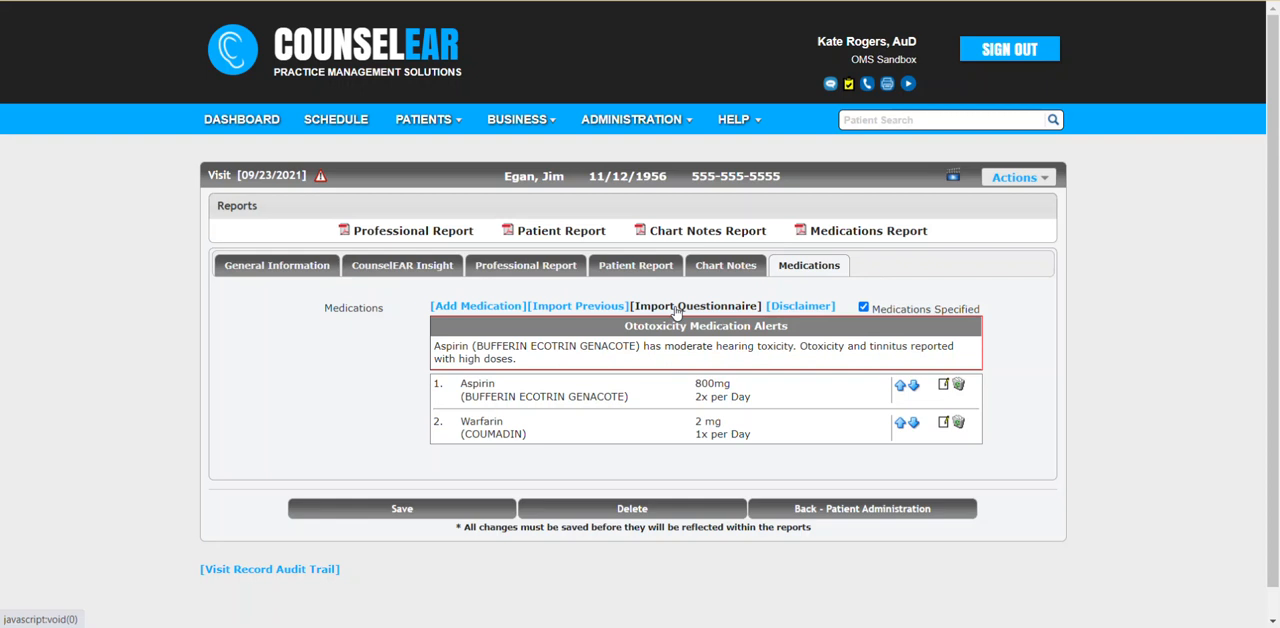
- Check the questionnaire import, offering a 10/25/2016 adult intake form, and close it unused
click(694, 306)
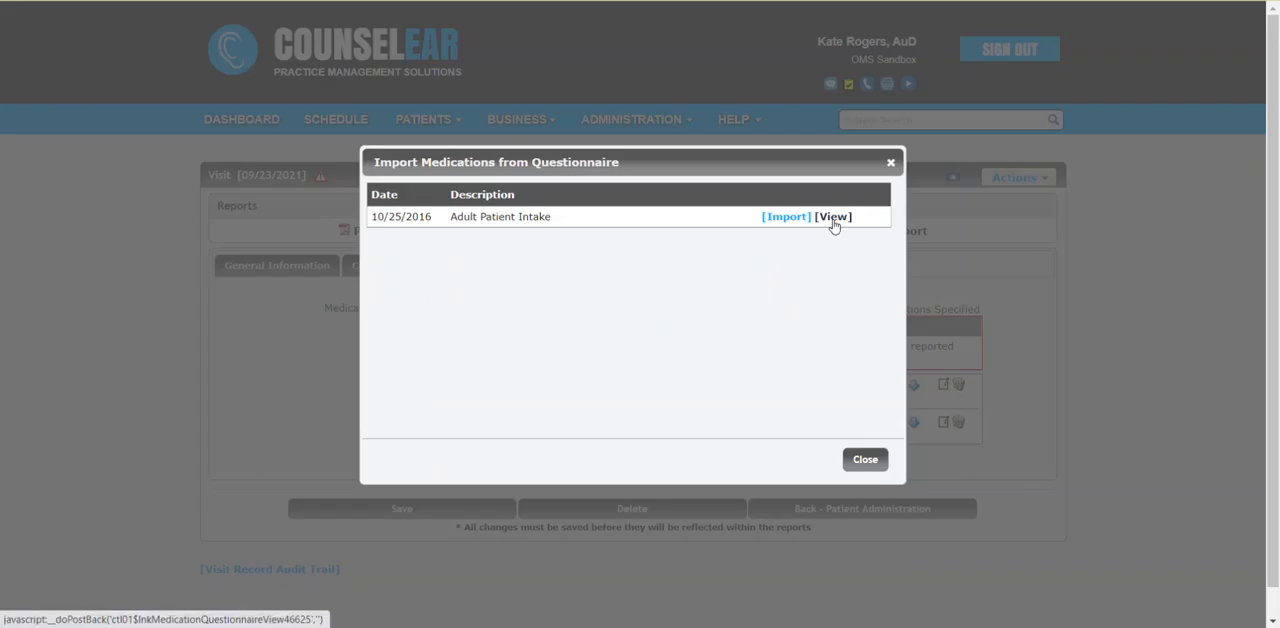
mouse_move(786, 216)
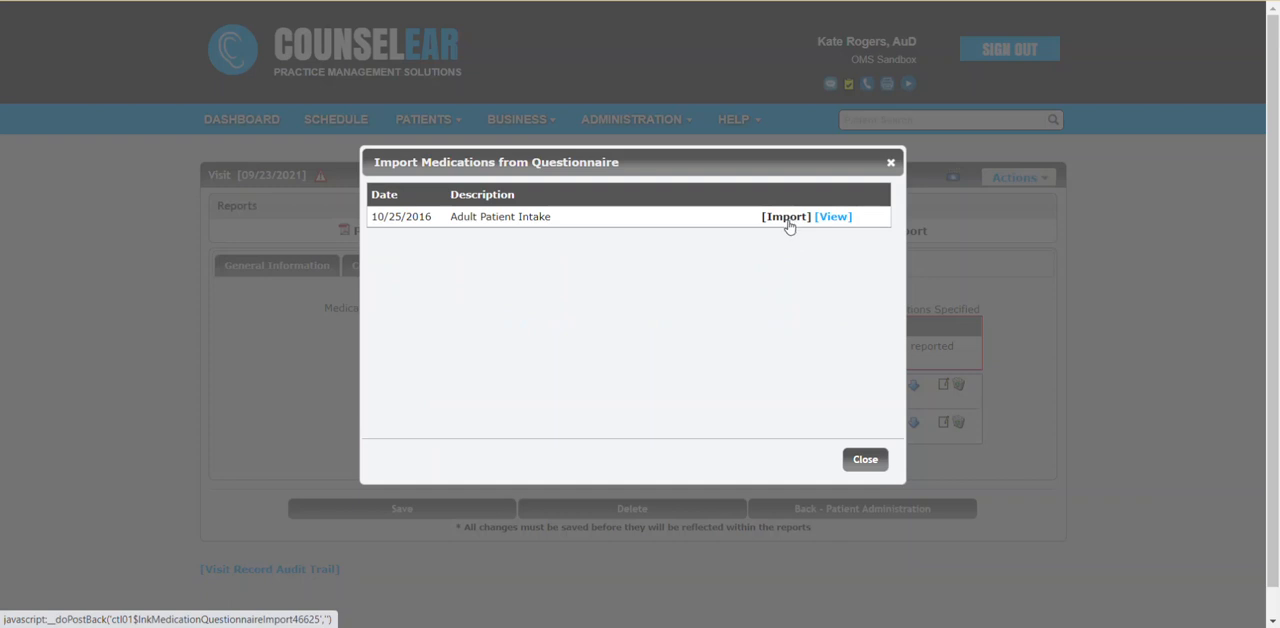
mouse_move(717, 222)
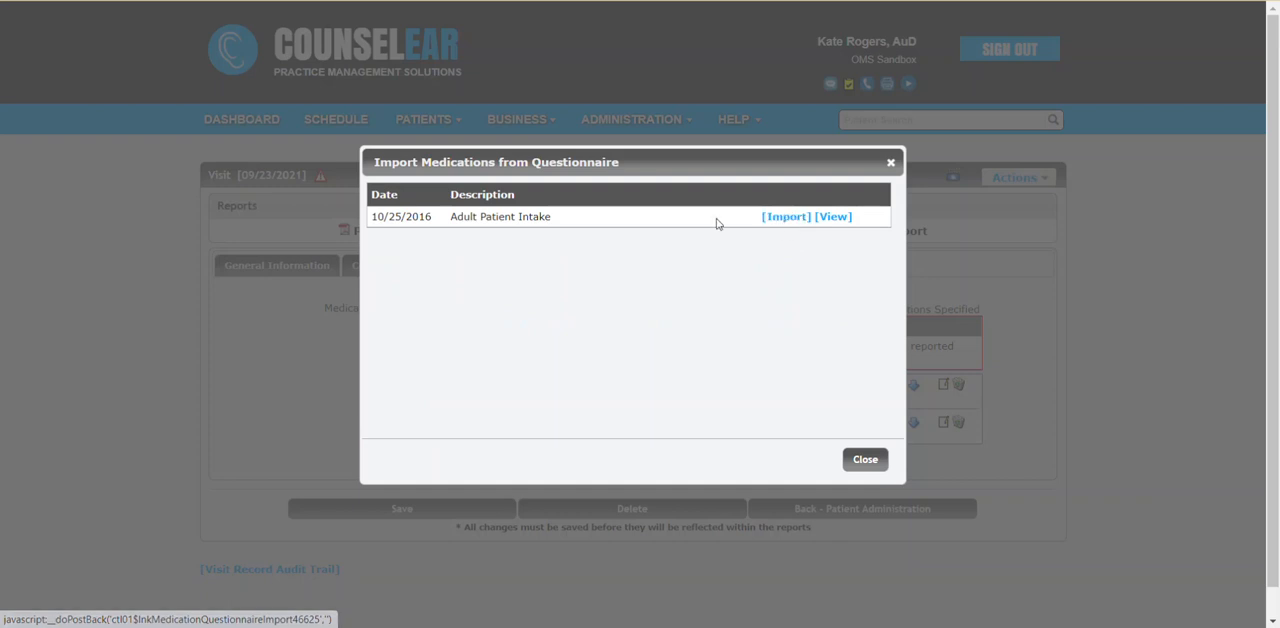
click(785, 216)
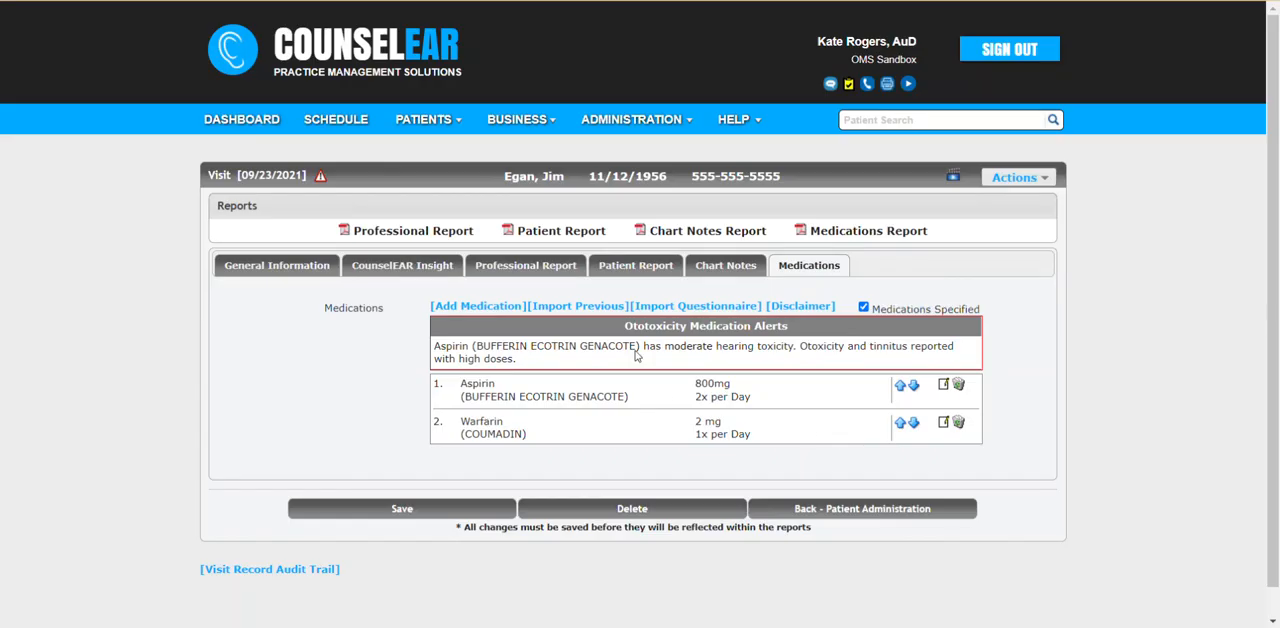
mouse_move(686, 485)
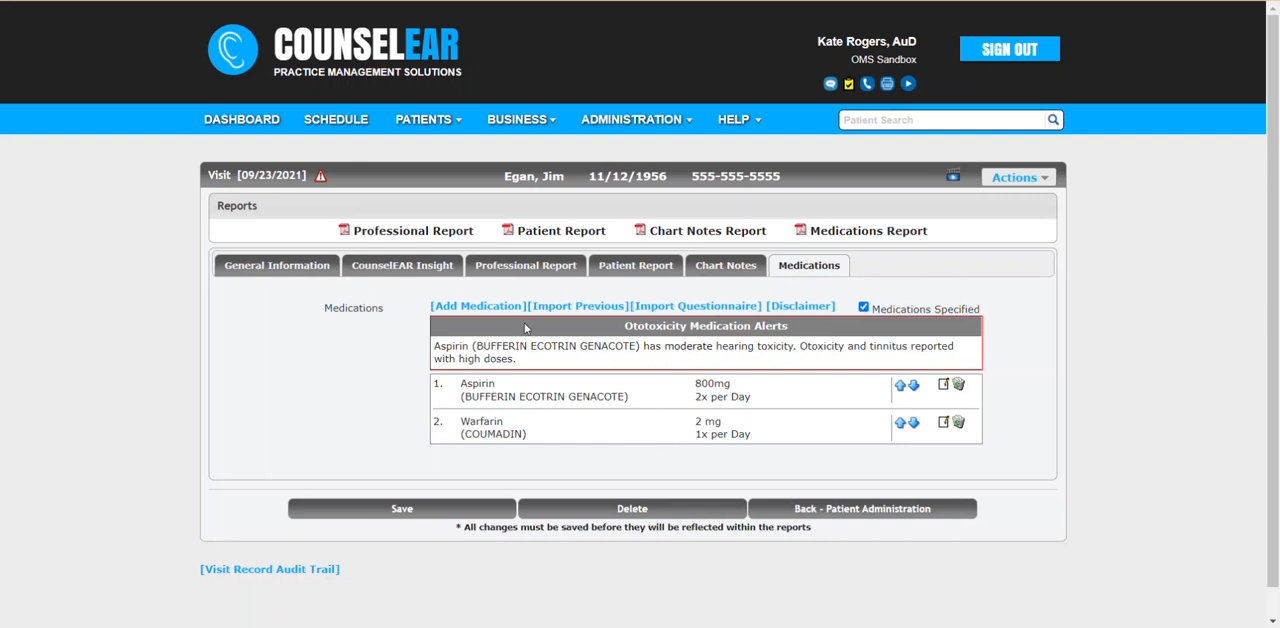
mouse_move(681, 322)
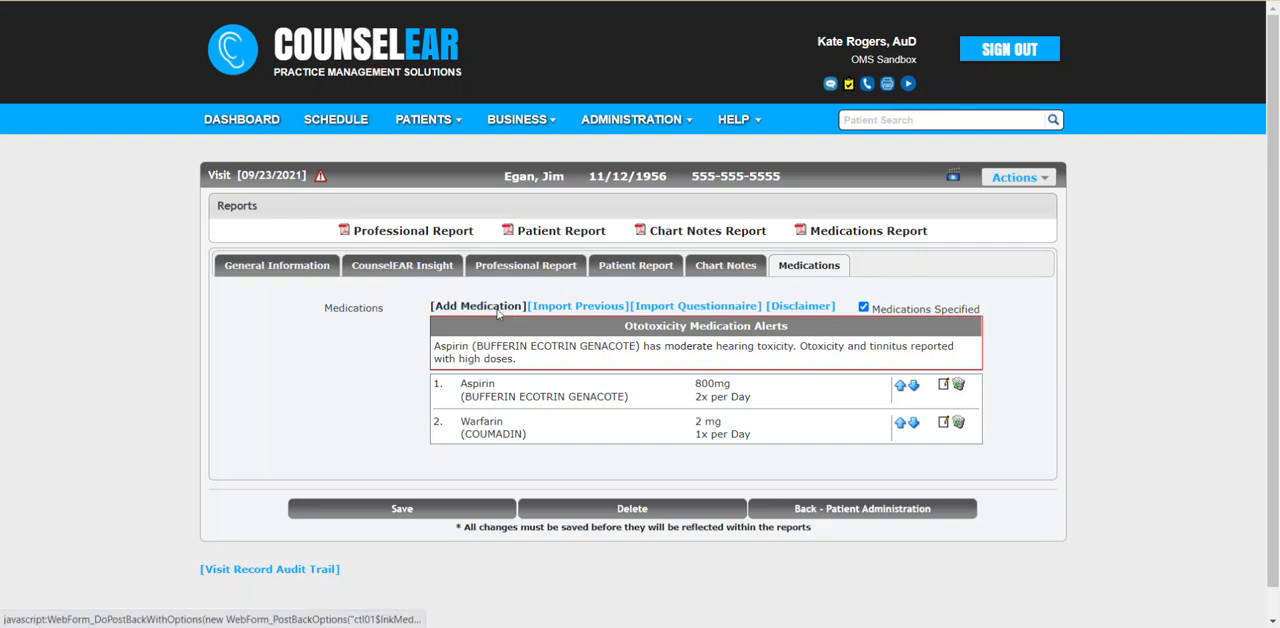
- Add Cisplatin (PLATINOL) 20 mg, once daily, oral, saving with a blank form for another
click(478, 306)
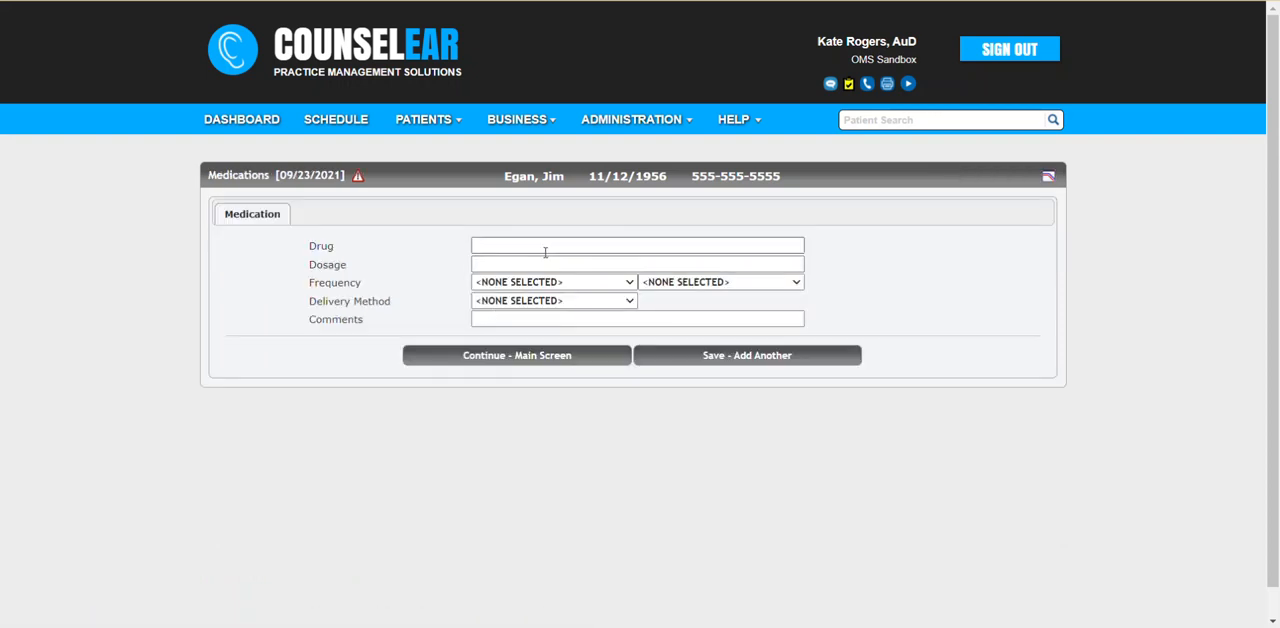
text(d)
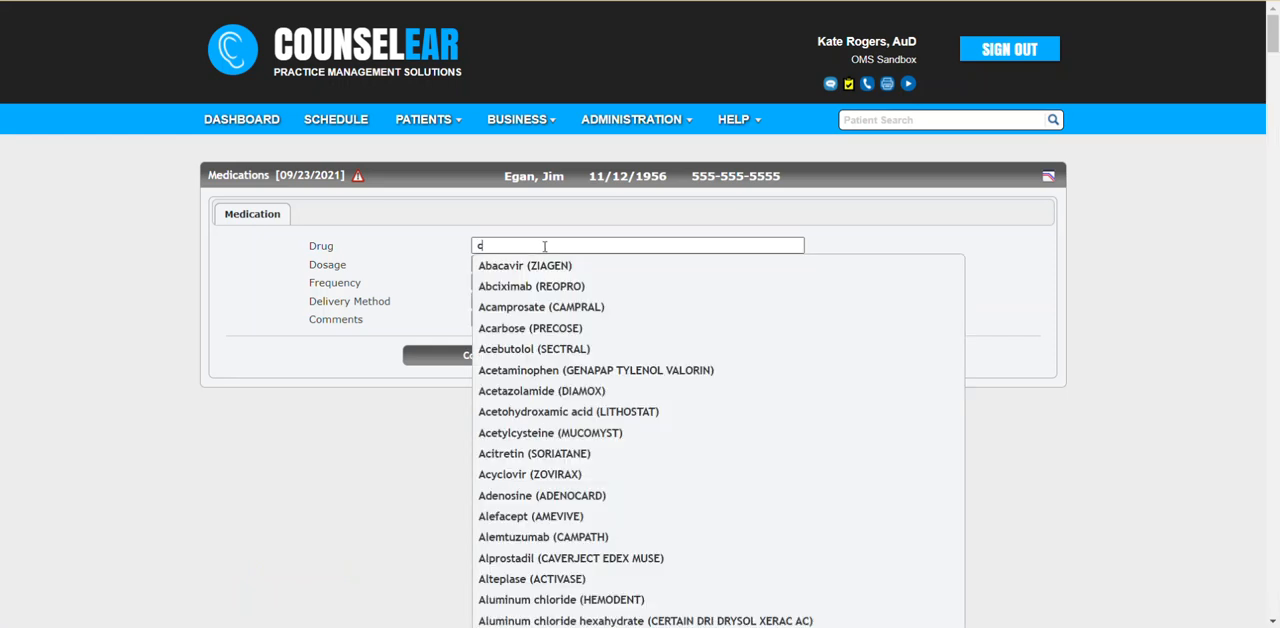
text(cispl)
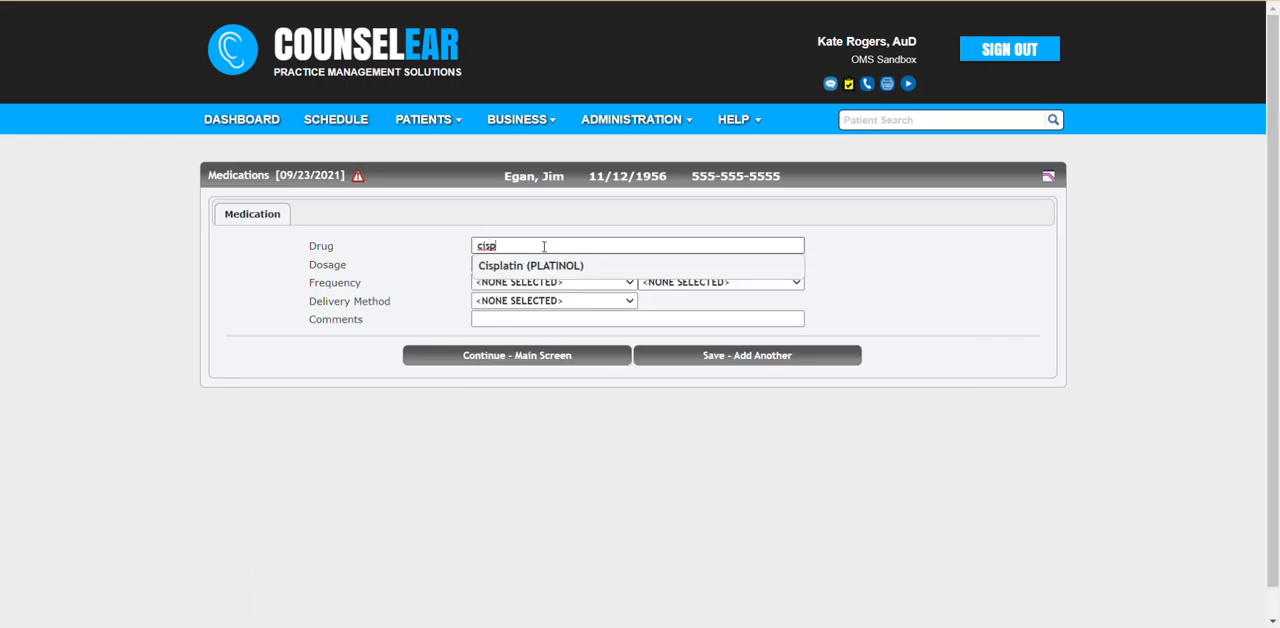
click(530, 265)
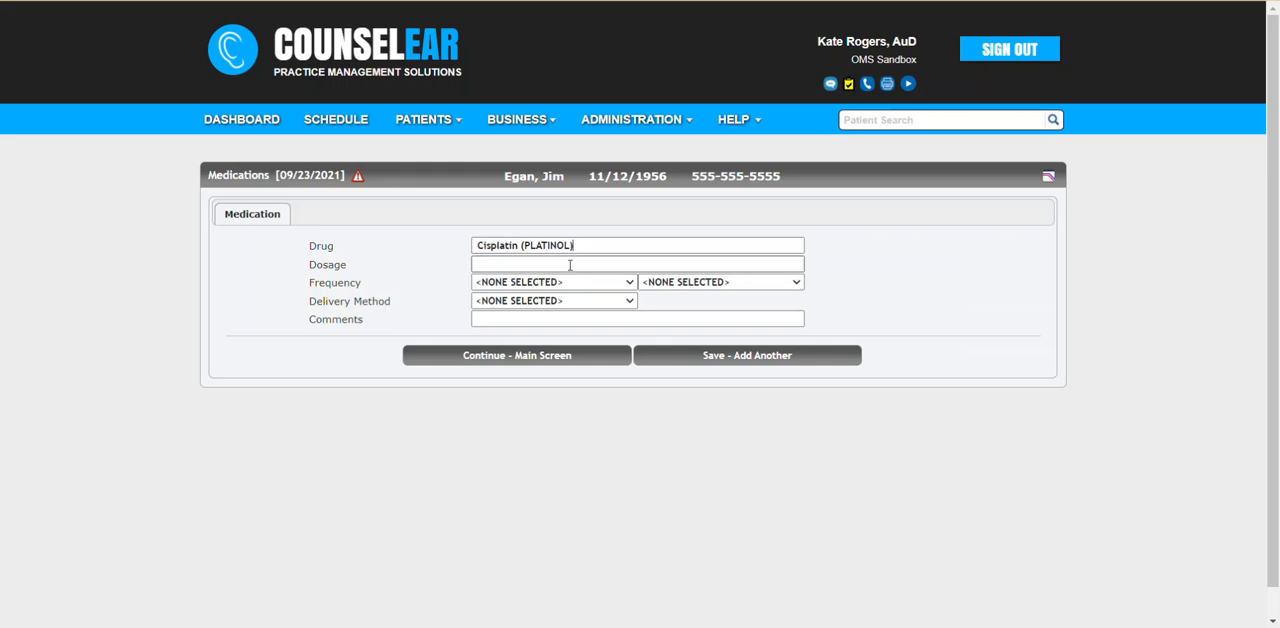
text(20mg)
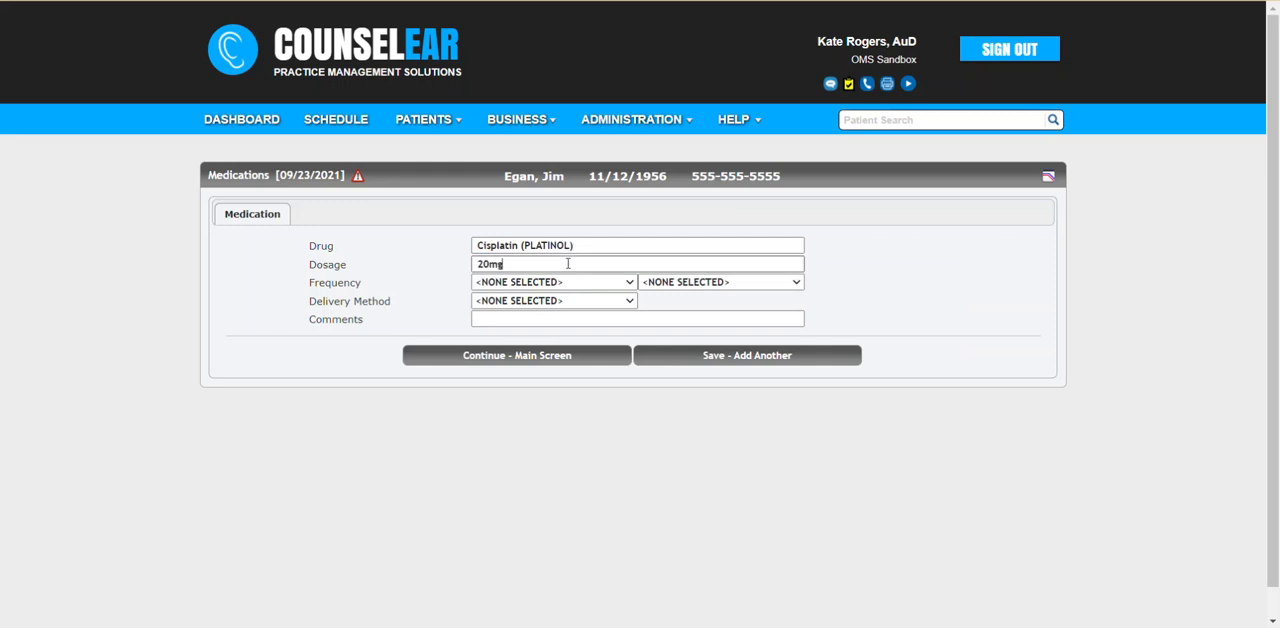
click(552, 282)
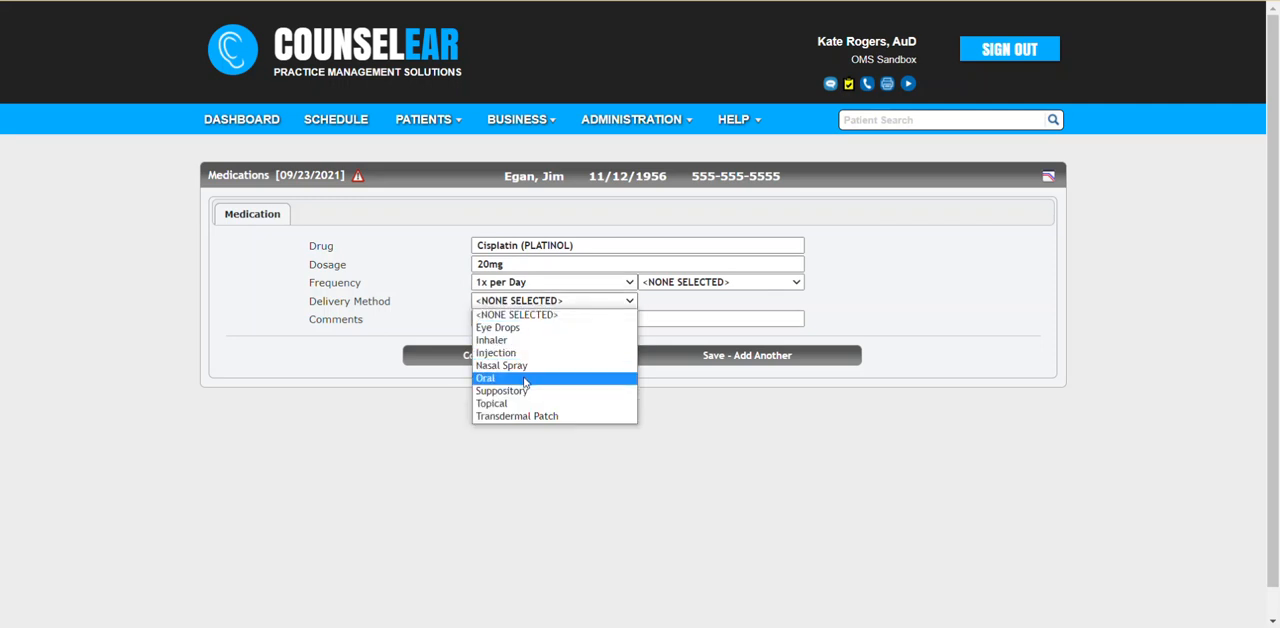
click(485, 378)
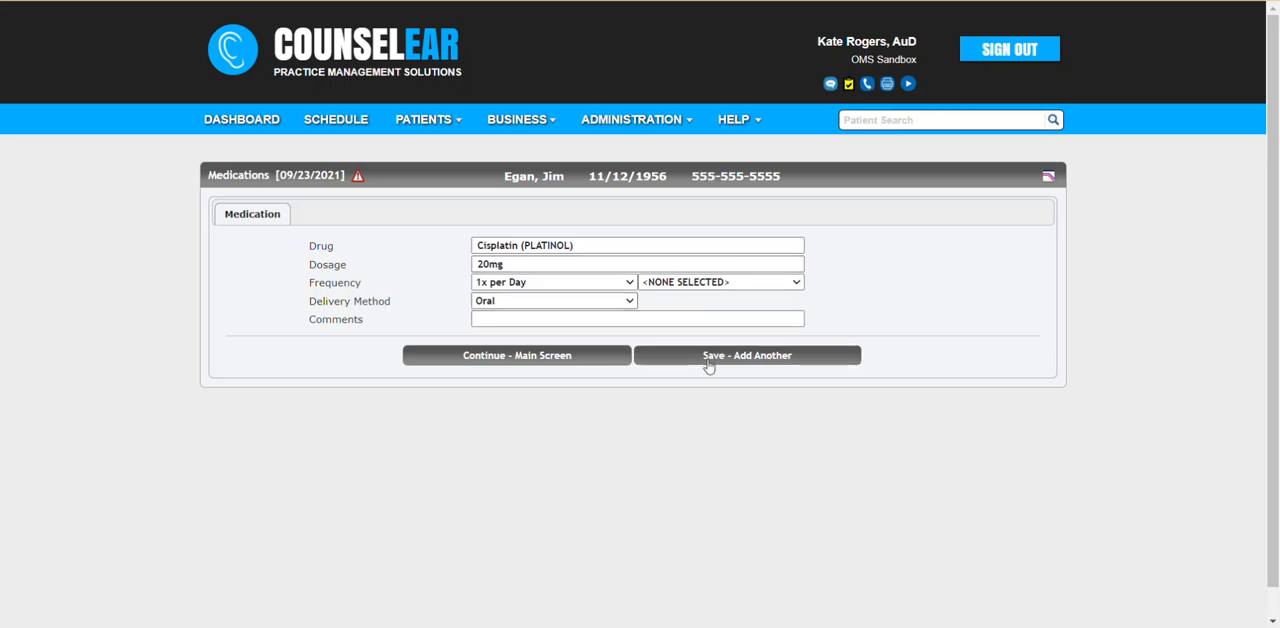
click(746, 355)
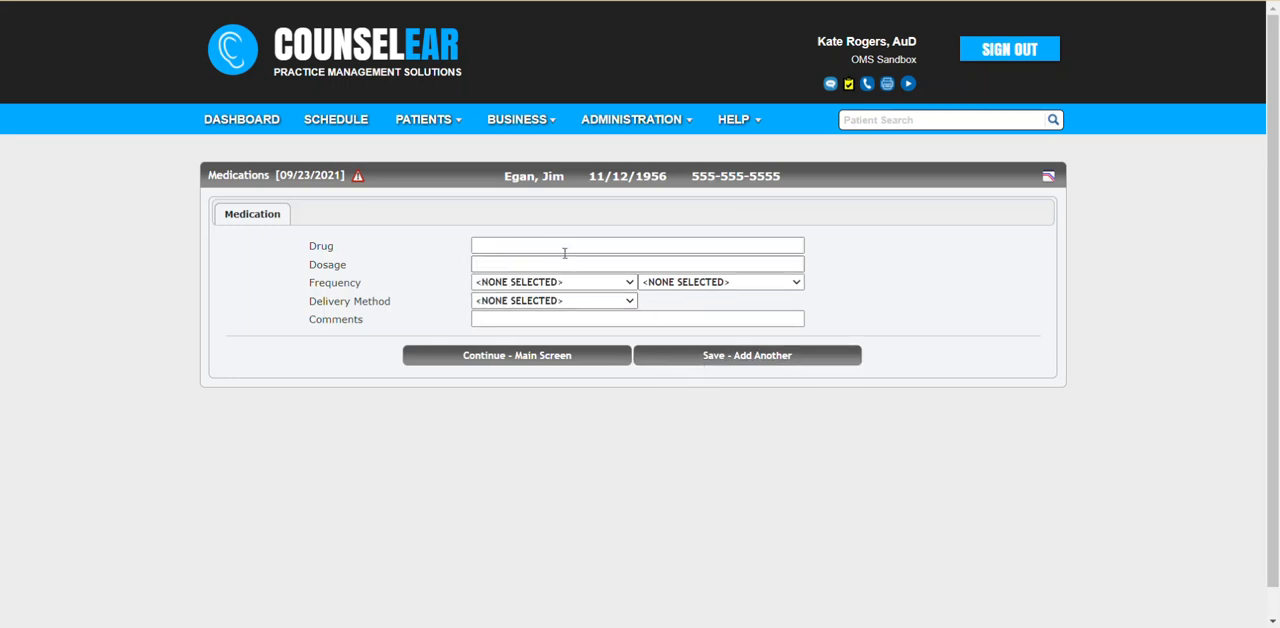
- Enter Gentamicin (GARAMYCIN) 20 mg, once per day, by injection
text(g)
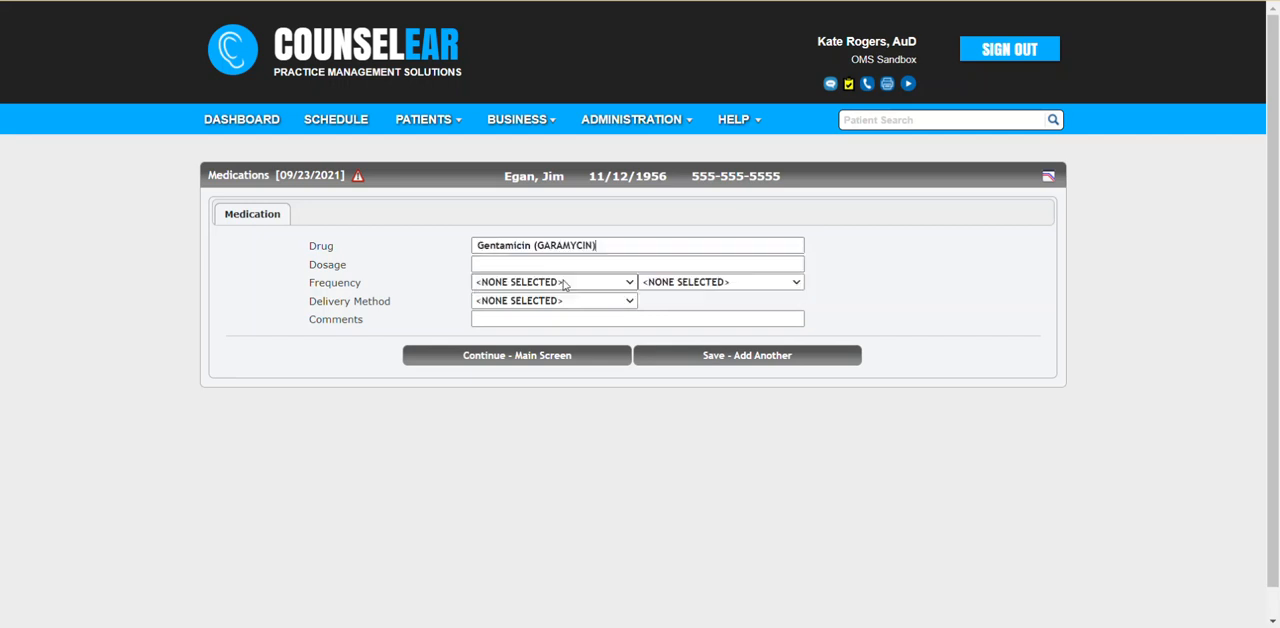
text(2)
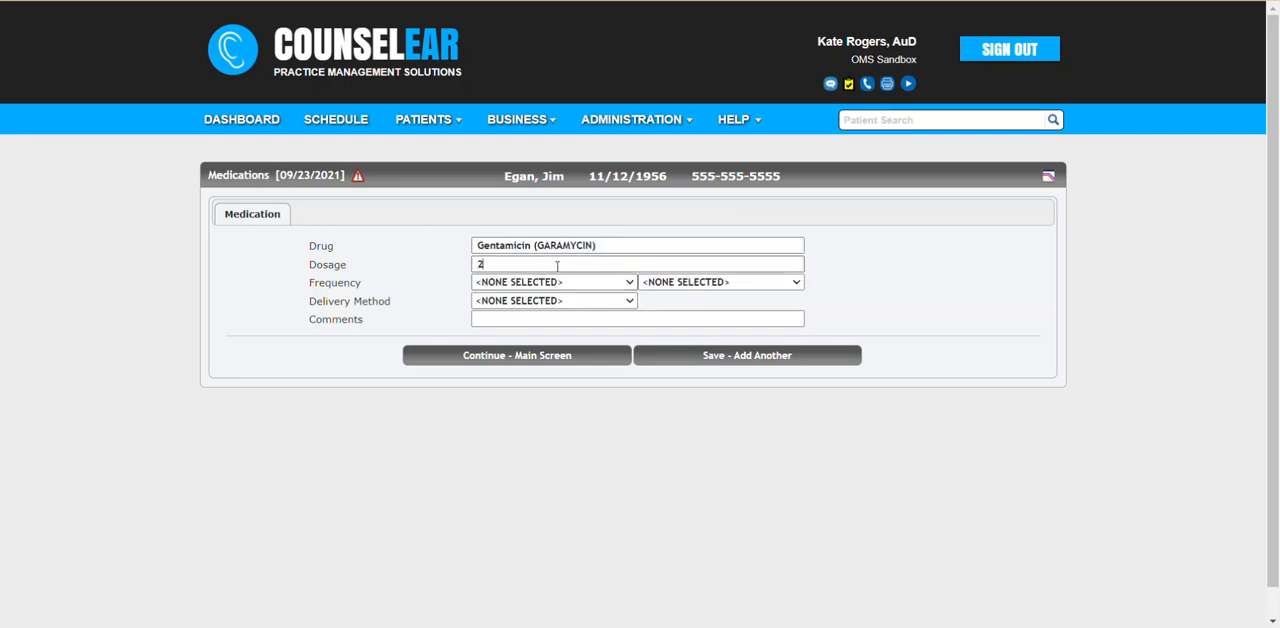
text(0mg)
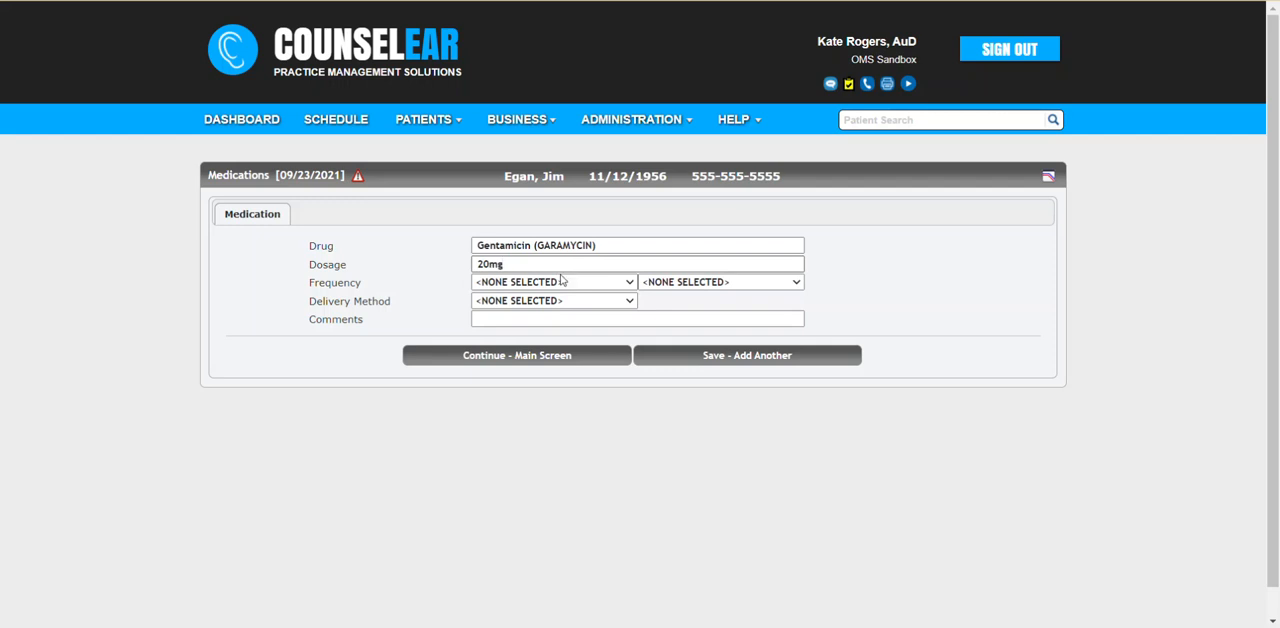
click(553, 300)
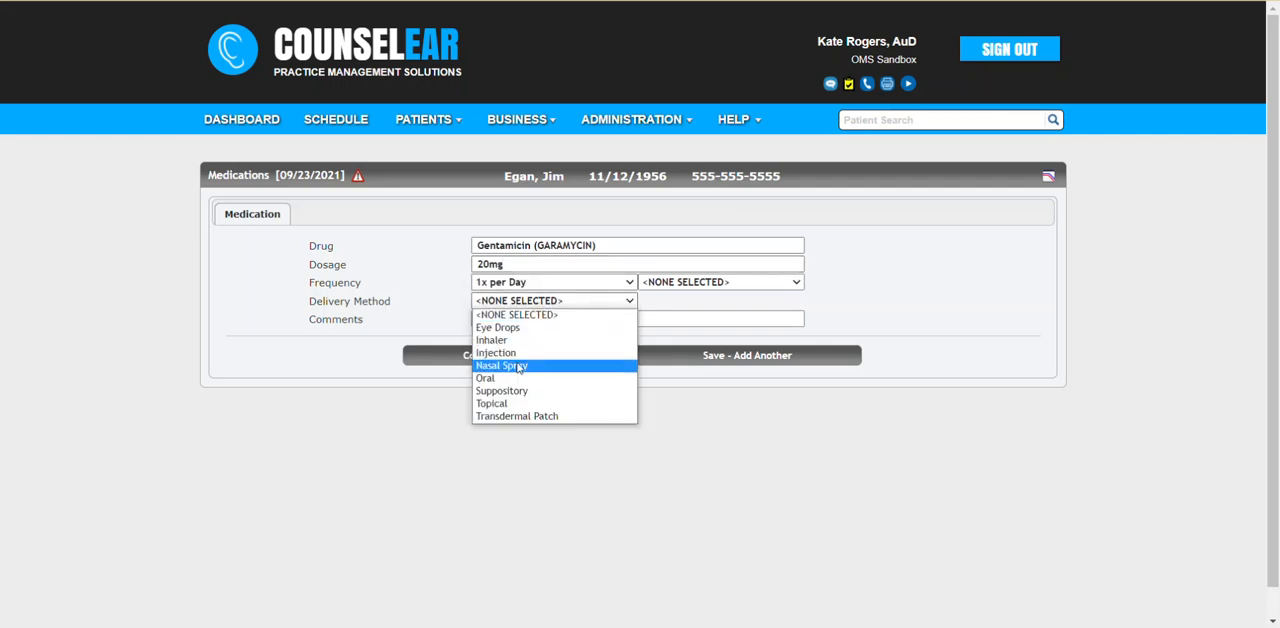
click(495, 353)
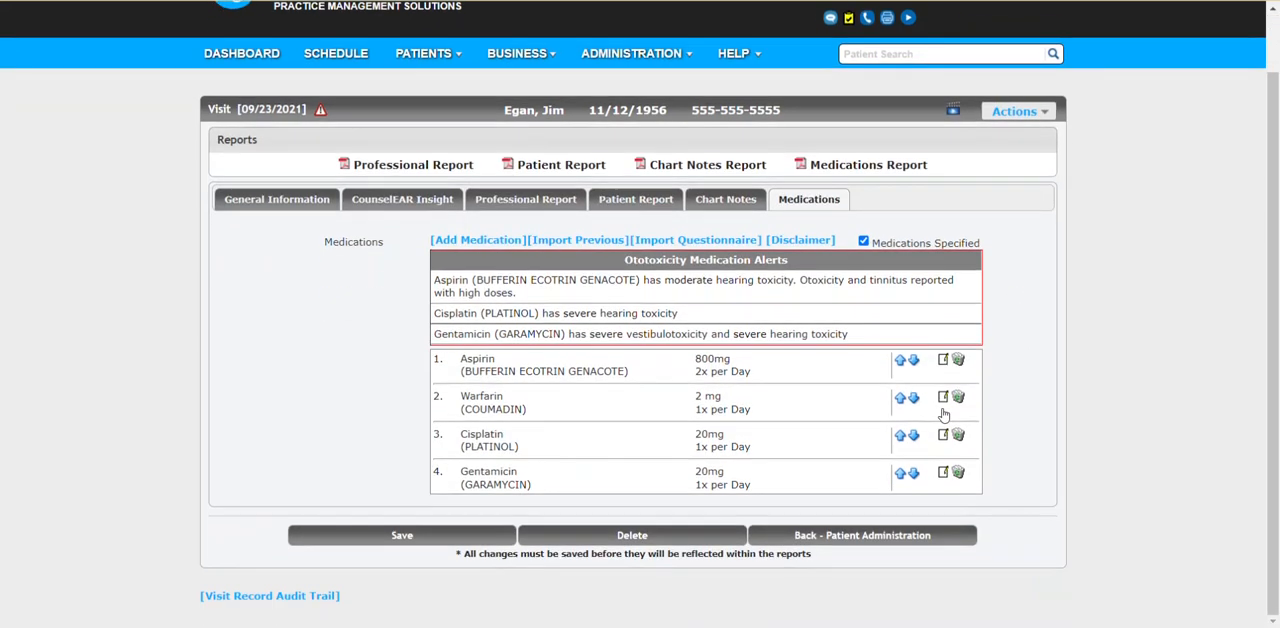
mouse_move(632, 486)
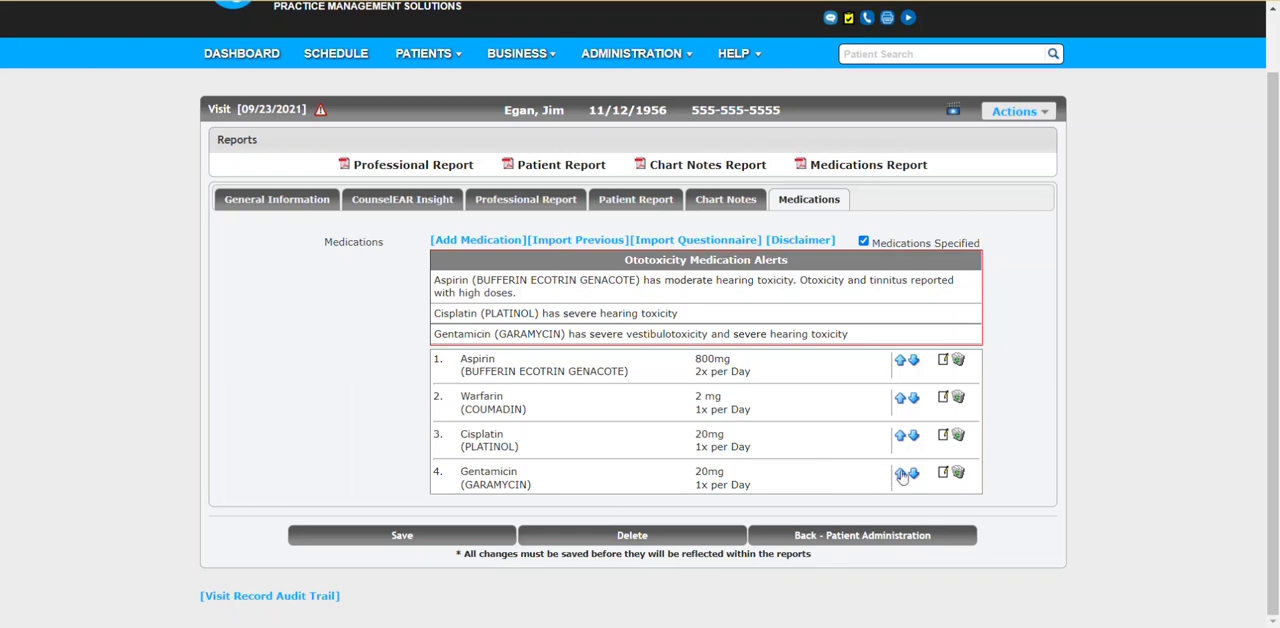
mouse_move(864, 440)
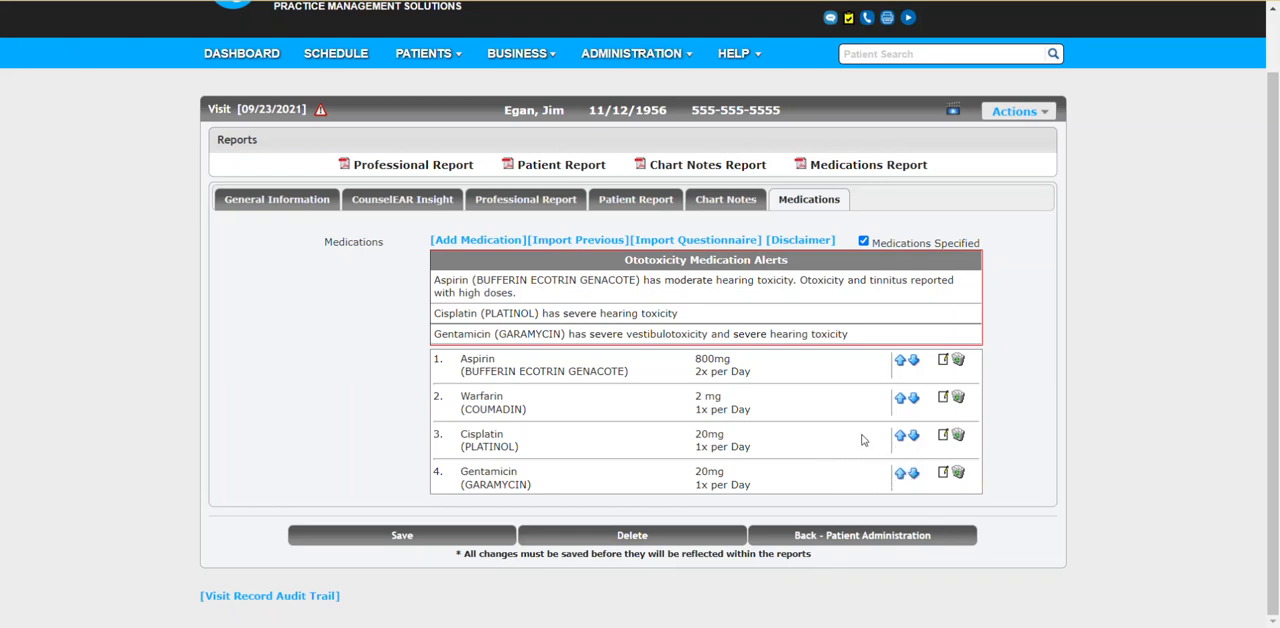
mouse_move(625, 423)
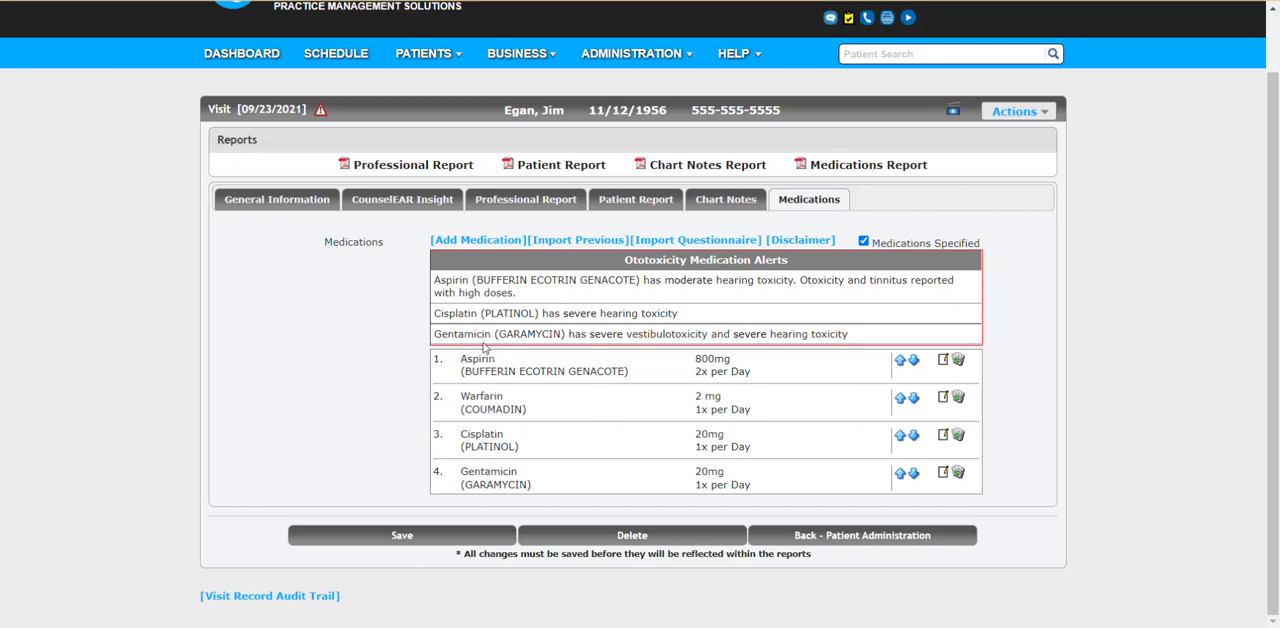
mouse_move(378, 343)
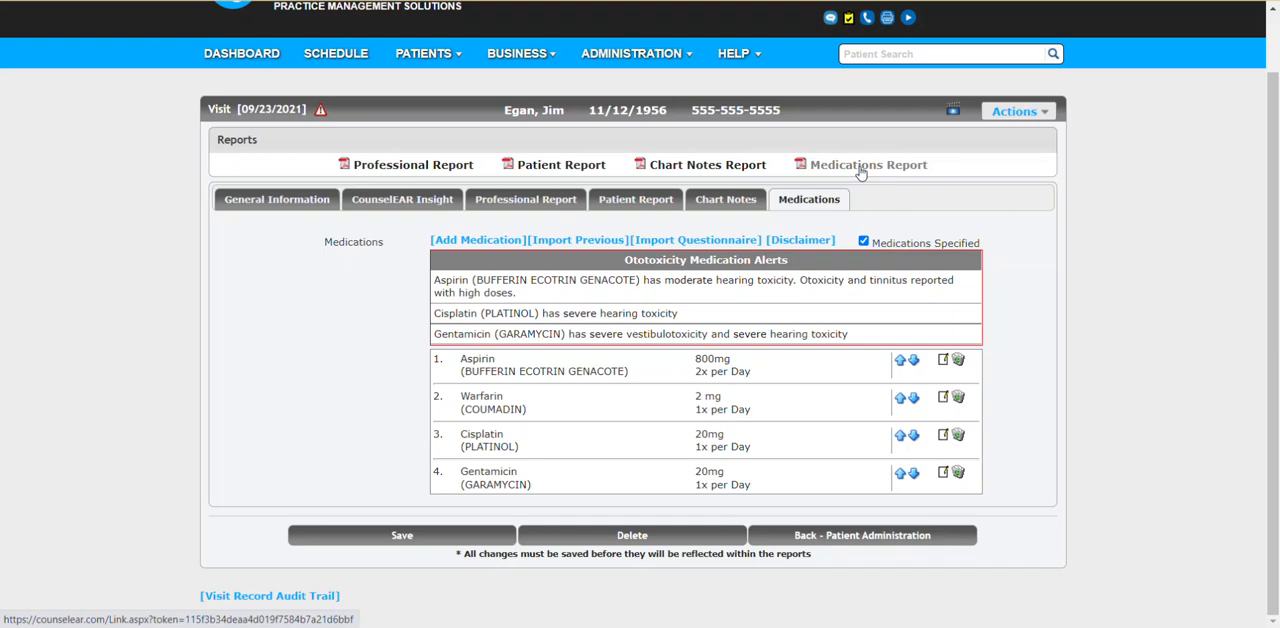
click(867, 164)
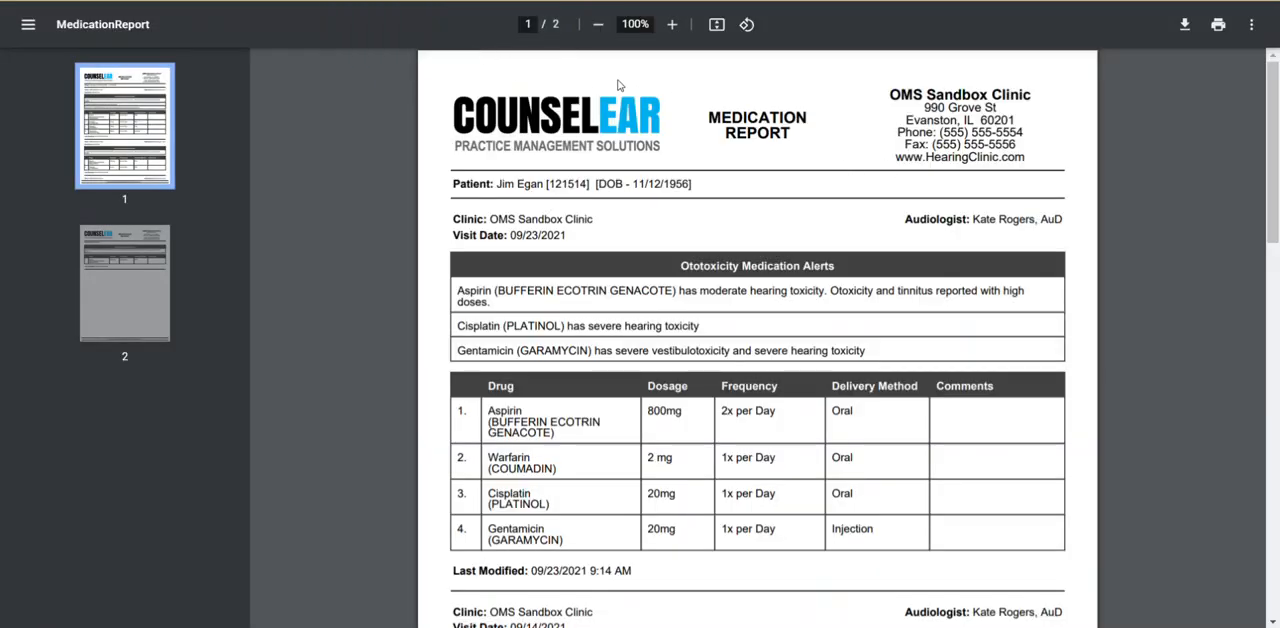
mouse_move(647, 419)
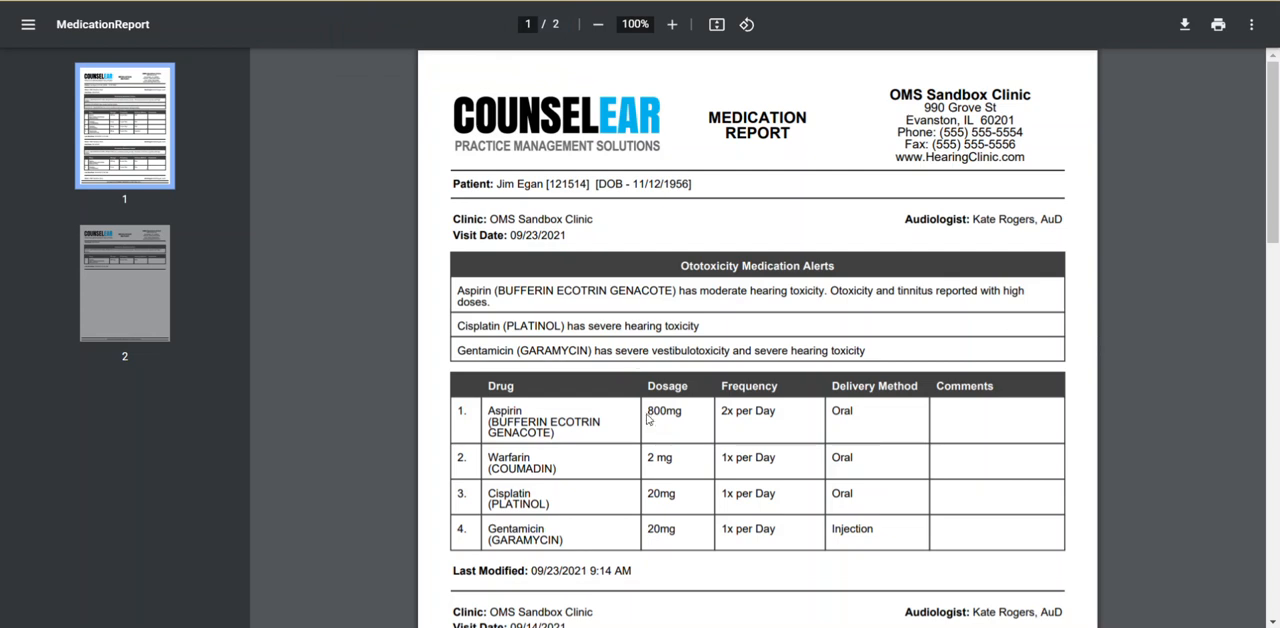
mouse_move(1013, 338)
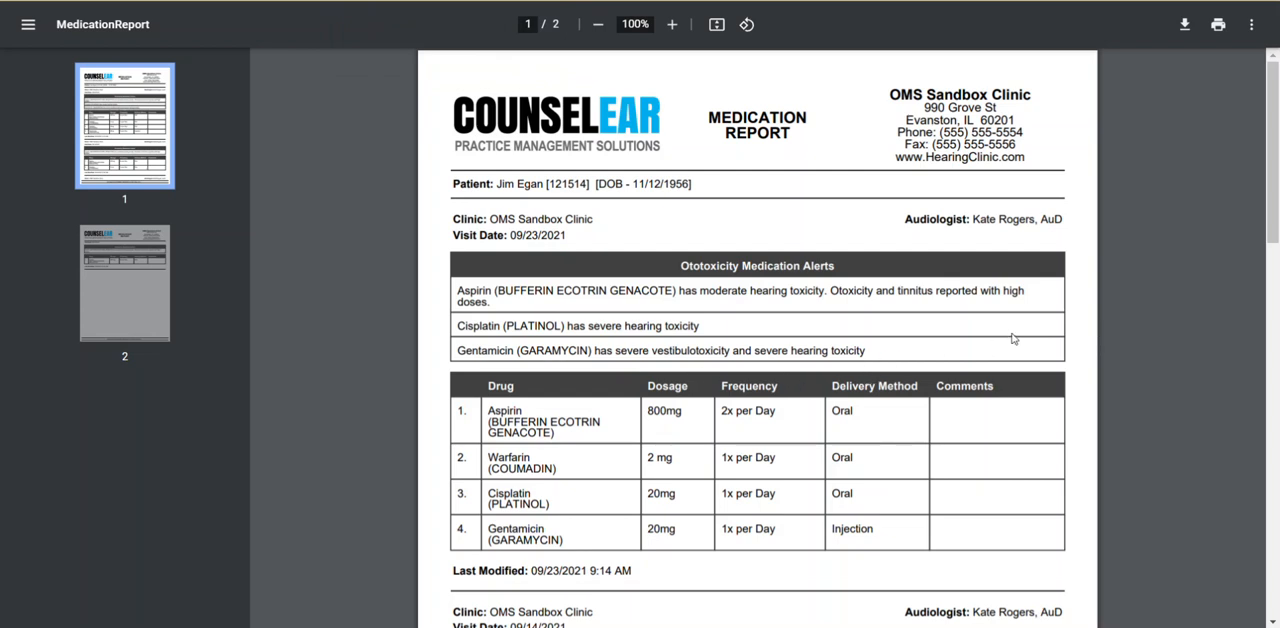
mouse_move(1037, 328)
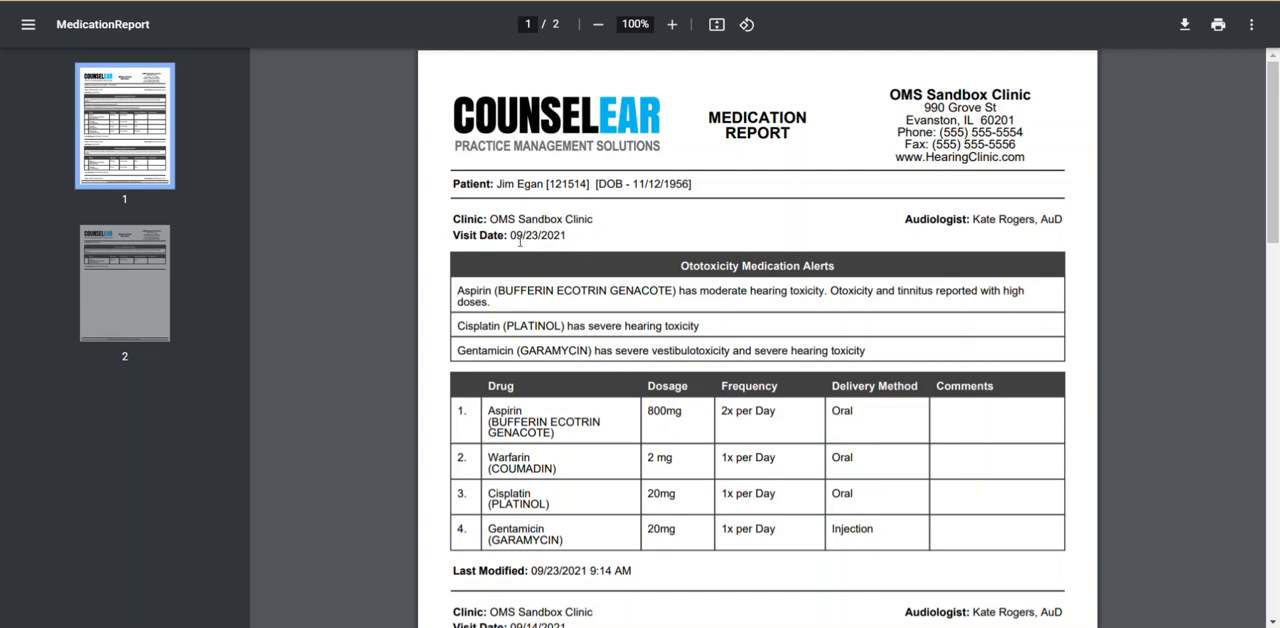
scroll(down, 3)
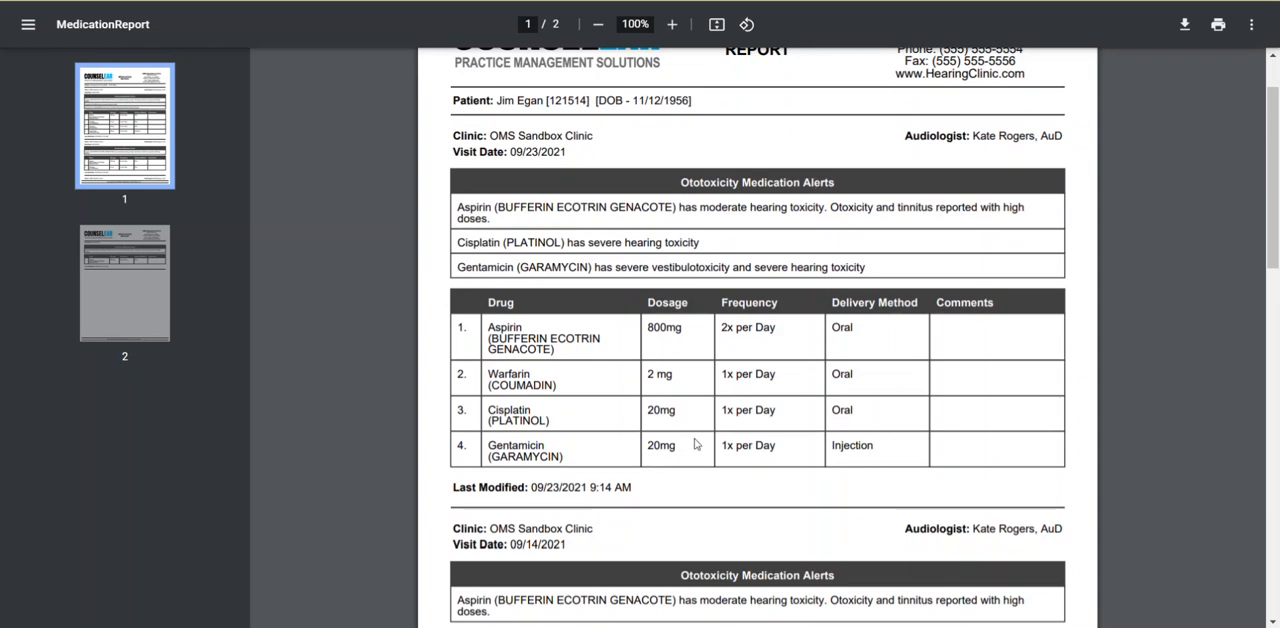
scroll(down, 3)
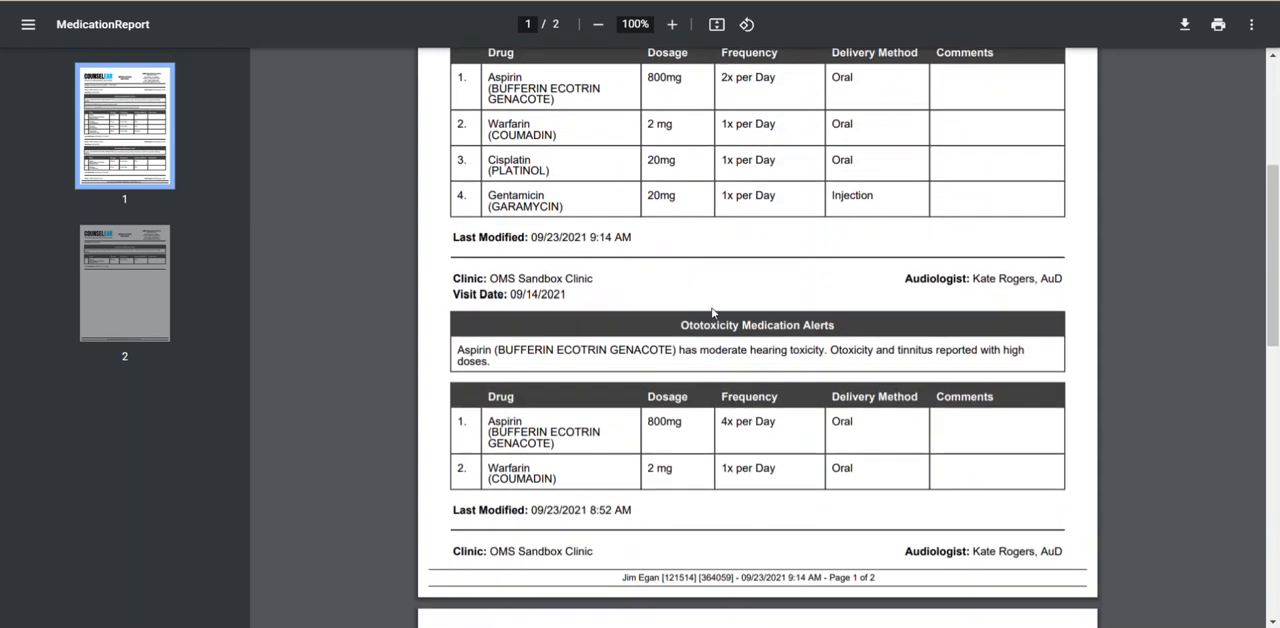
scroll(down, 3)
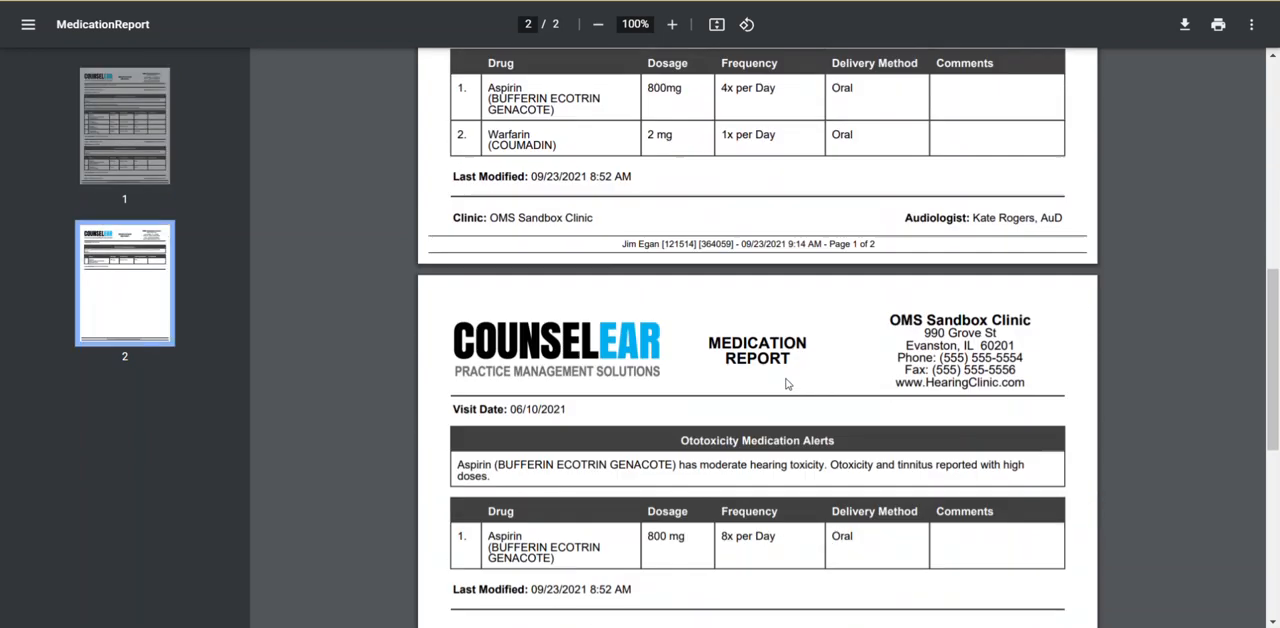
scroll(down, 3)
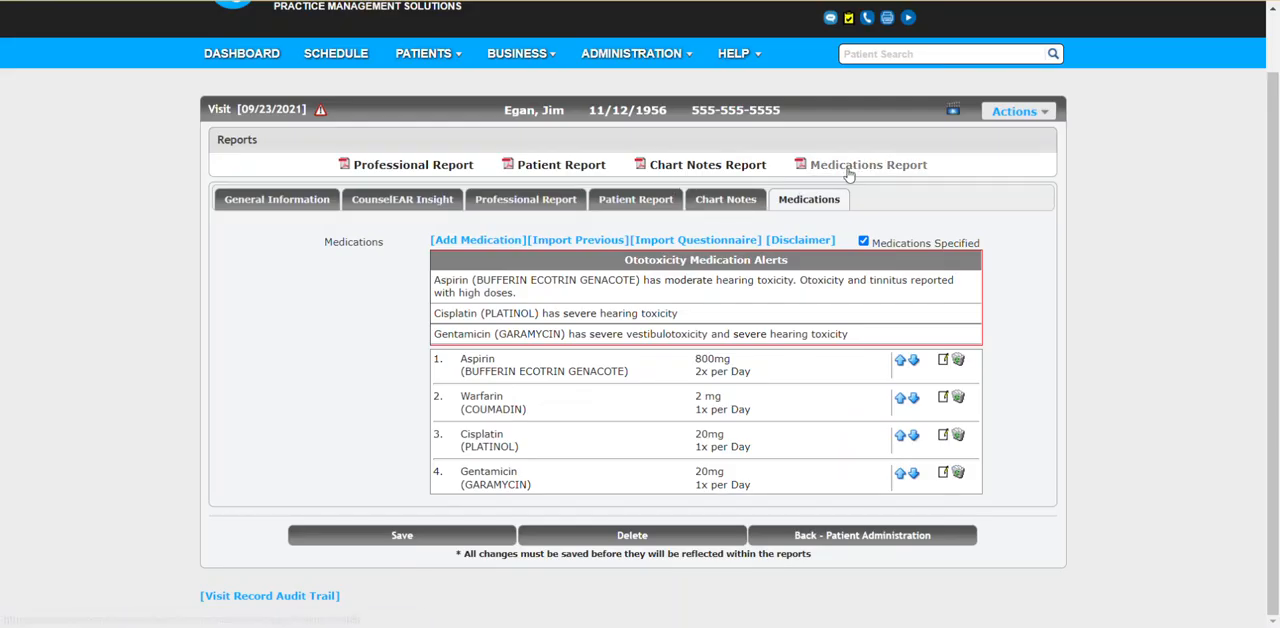
mouse_move(797, 457)
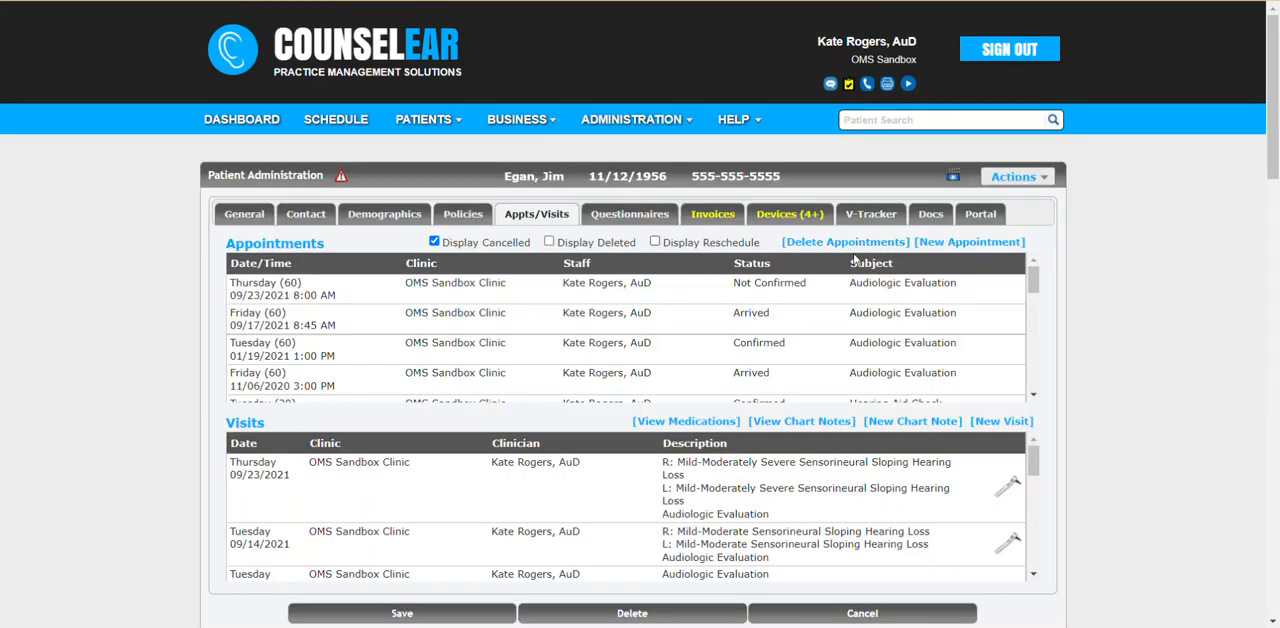
click(1013, 176)
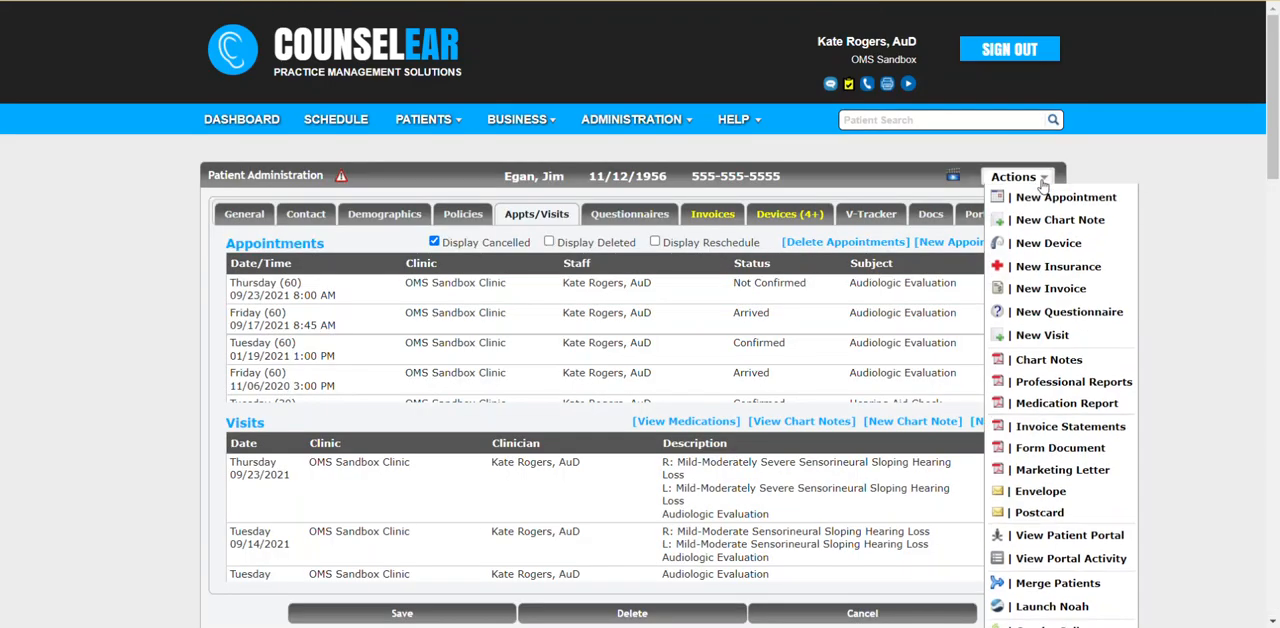
mouse_move(1065, 403)
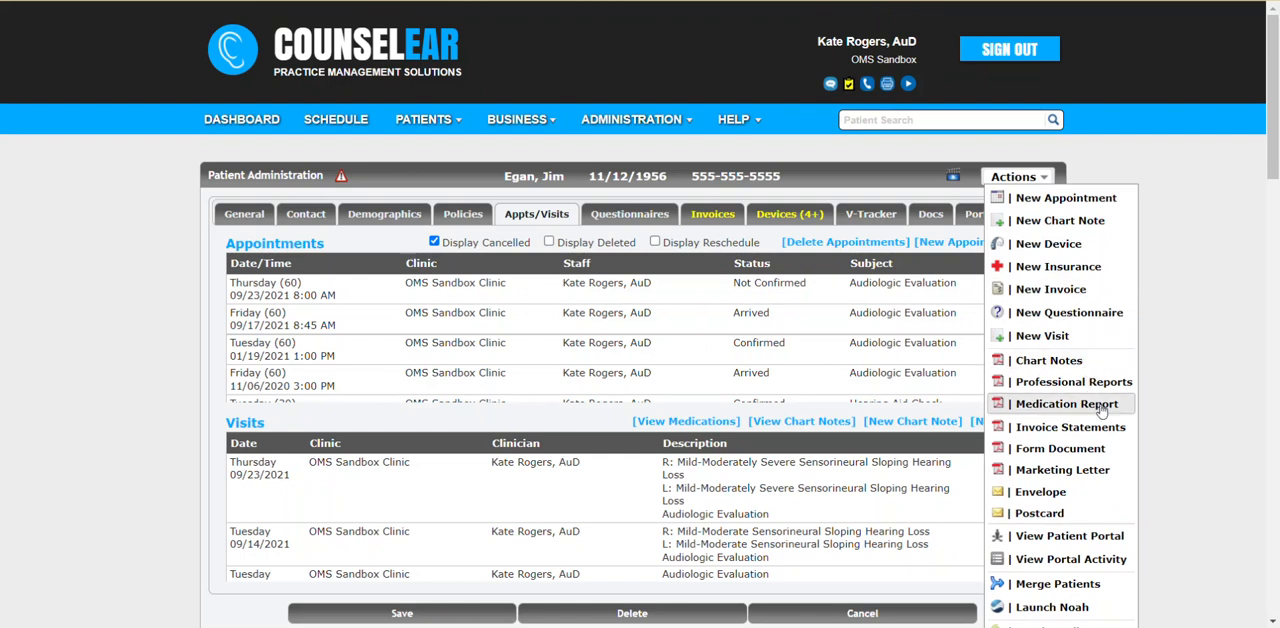
click(1066, 403)
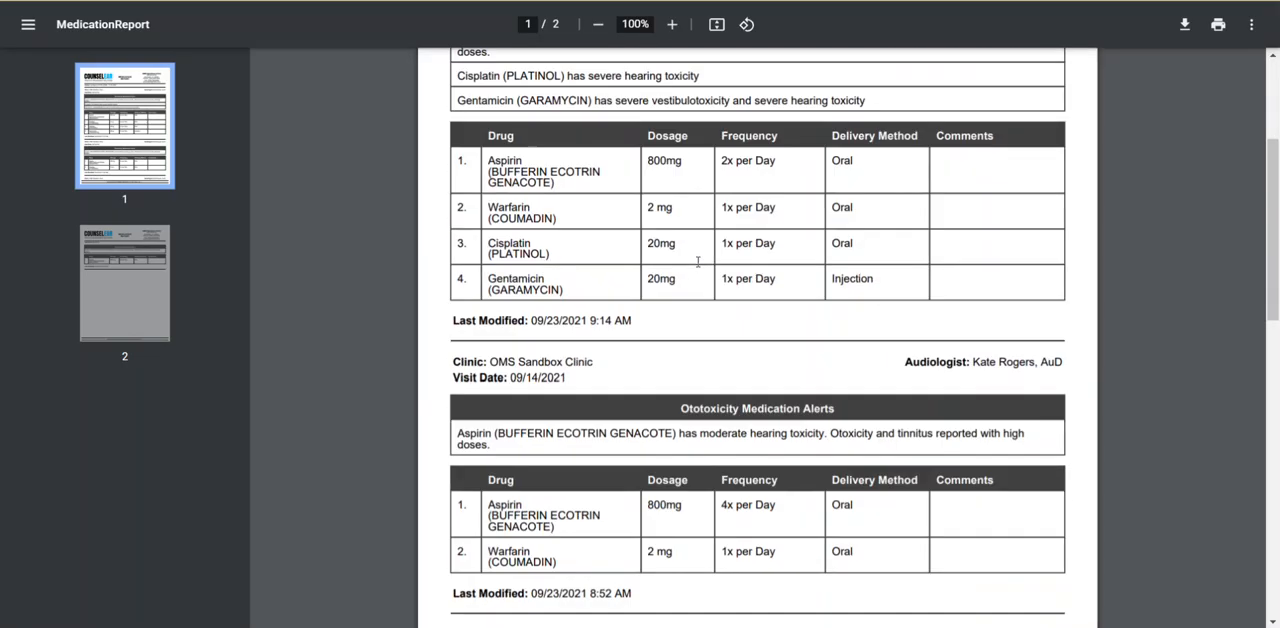
scroll(down, 3)
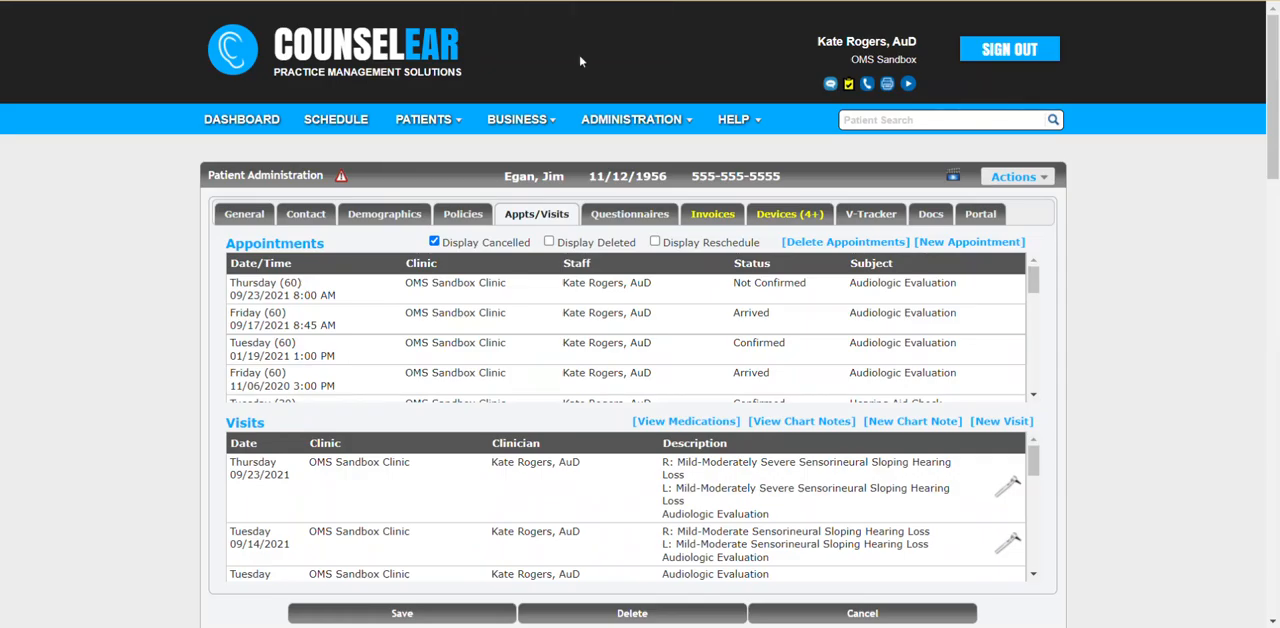
mouse_move(1080, 247)
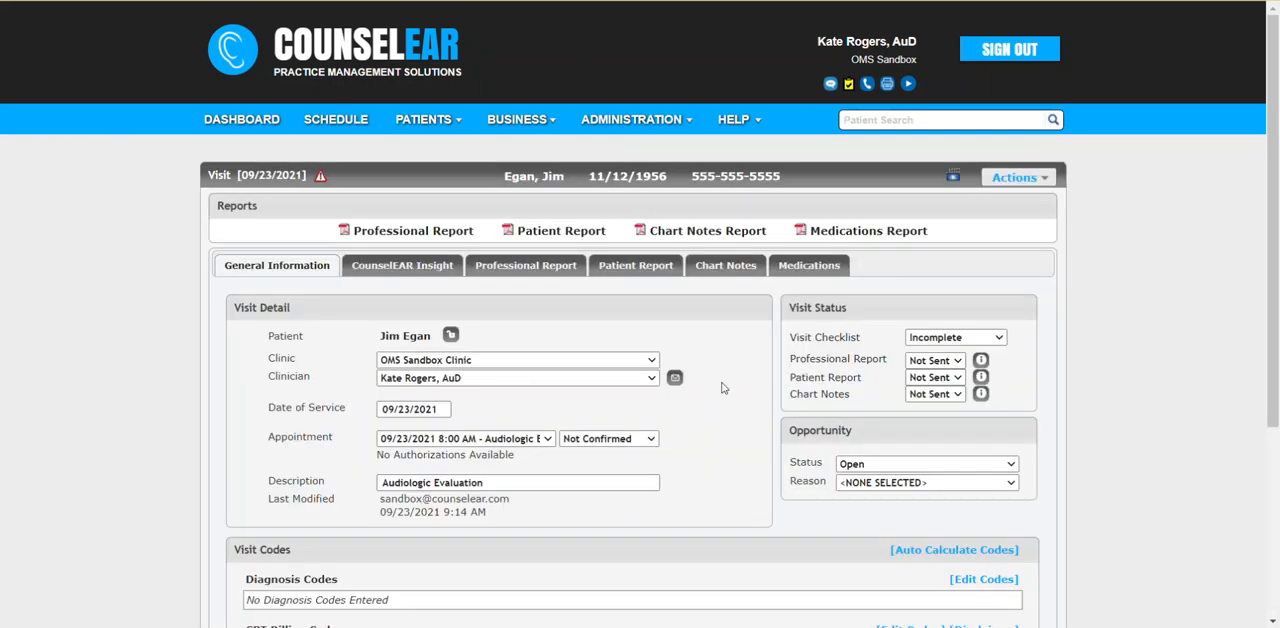
mouse_move(720, 380)
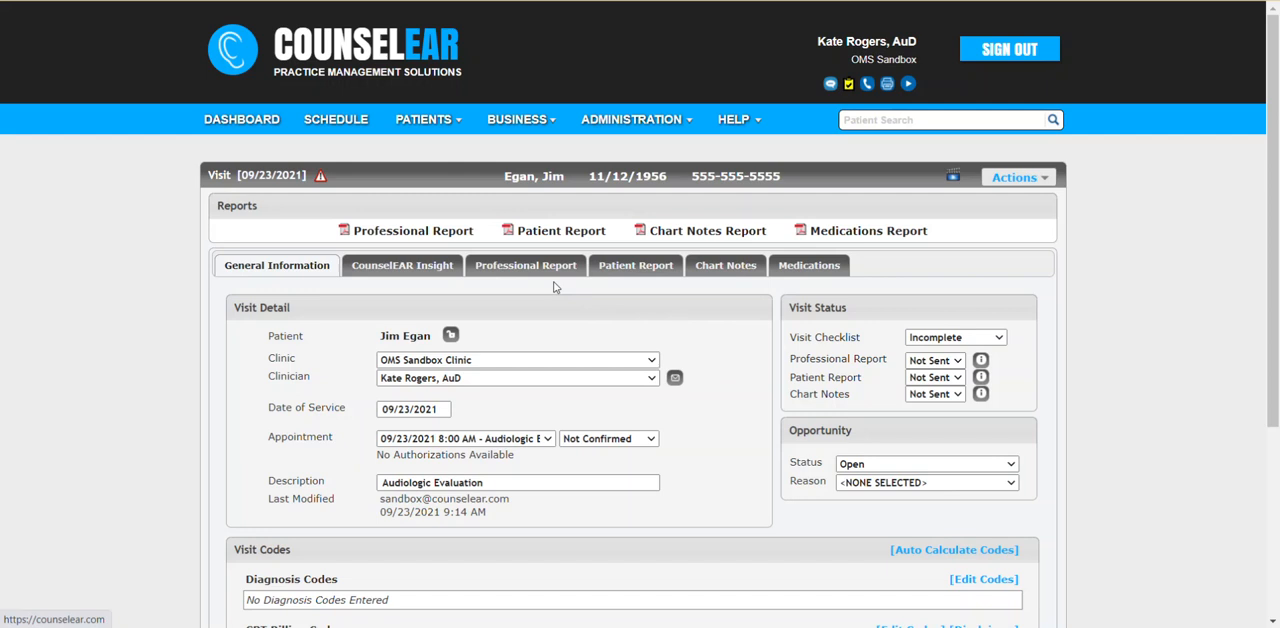
- View the 09/23/2021 visit's Professional Report and open its History editor
click(525, 265)
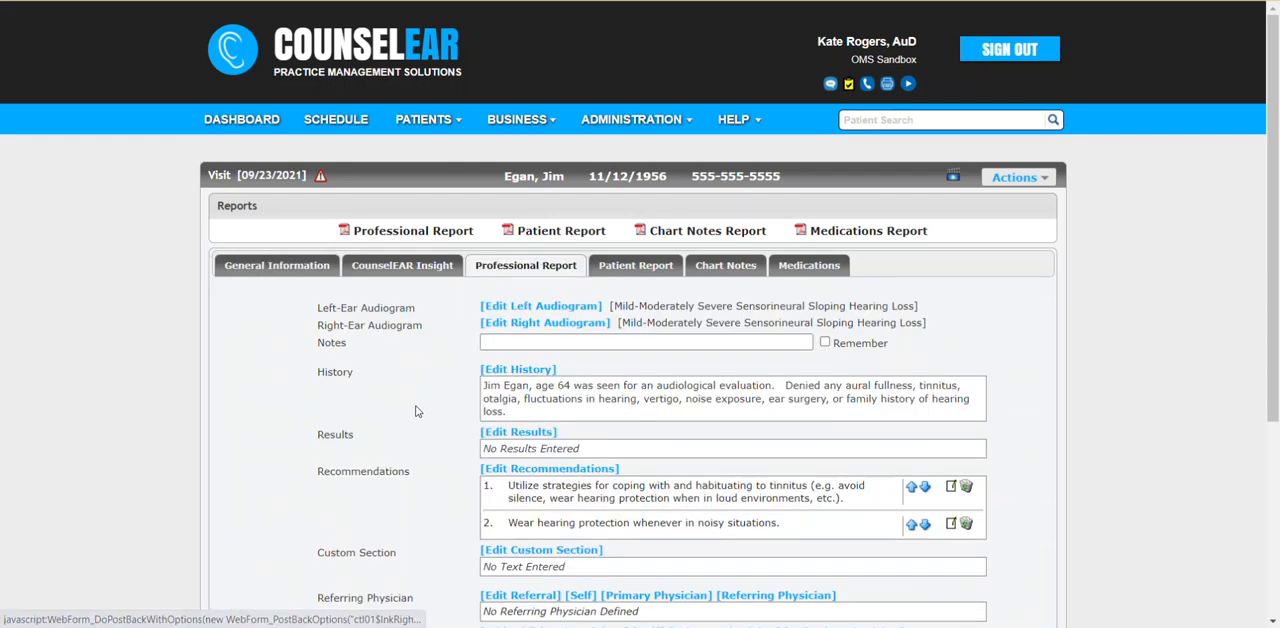
mouse_move(445, 411)
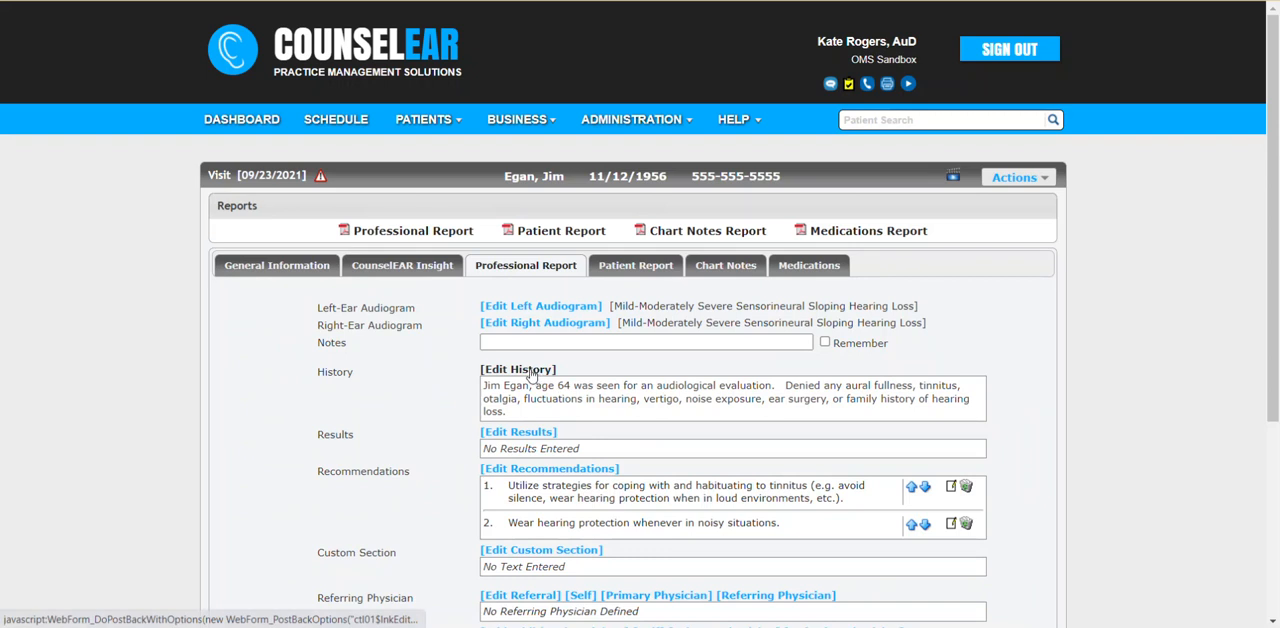
click(518, 369)
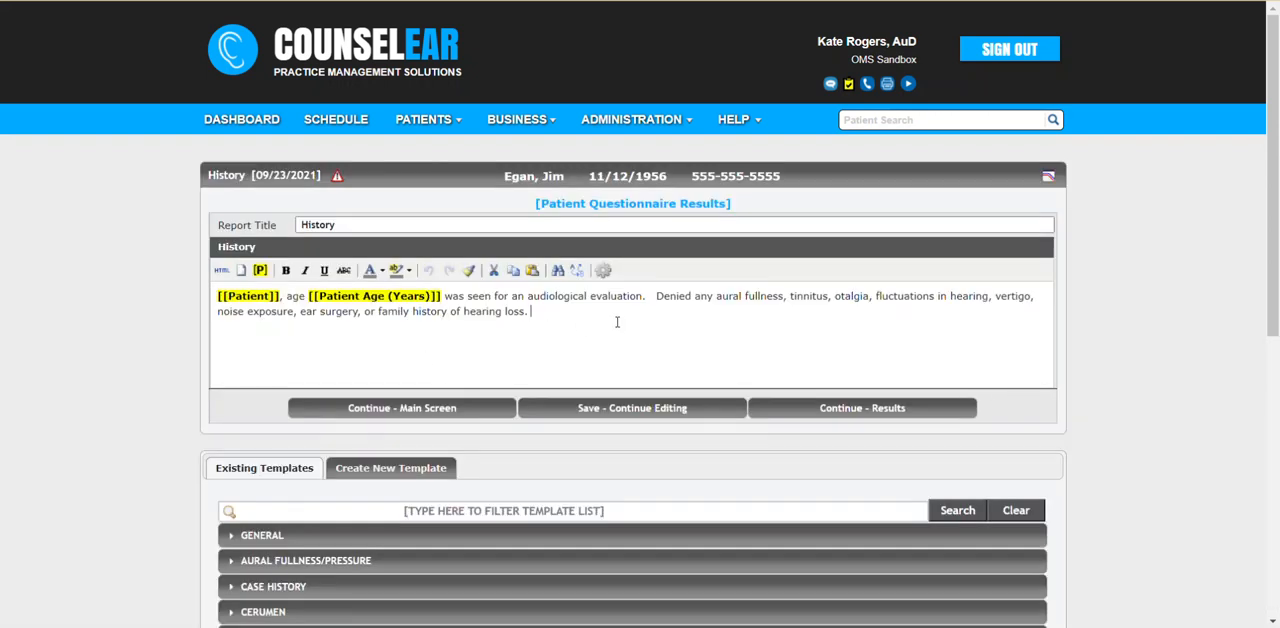
- Browse the [P] field list, then insert the GENERAL 'Medications - Full Detail' template
click(259, 270)
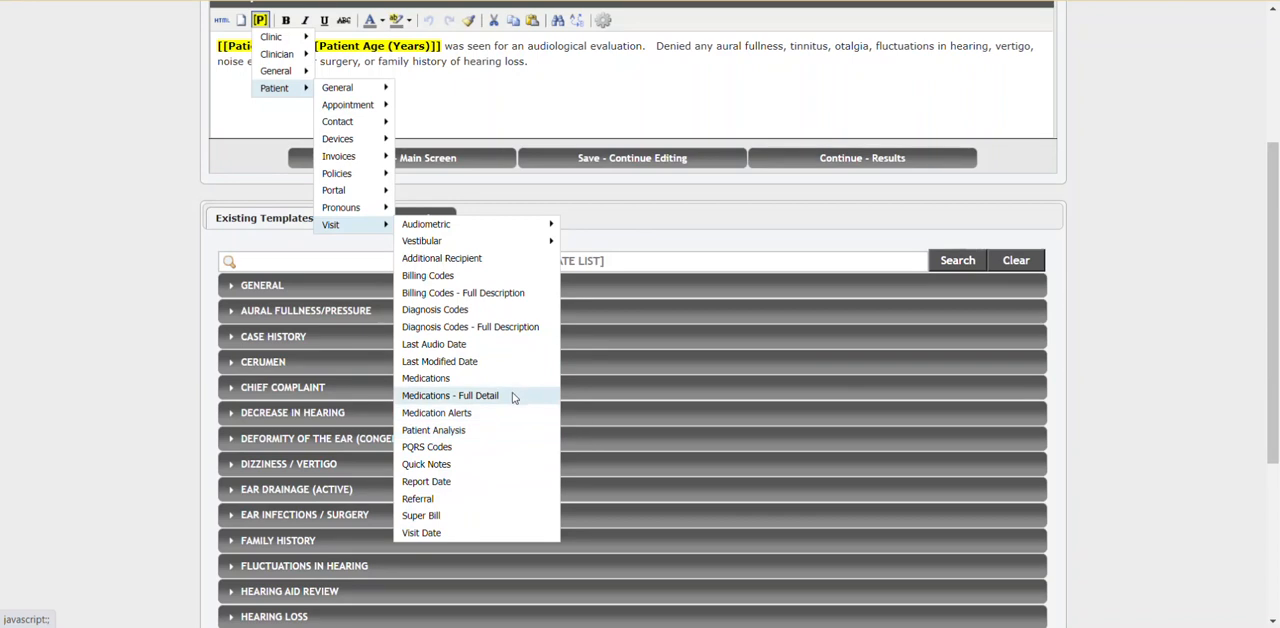
mouse_move(425, 378)
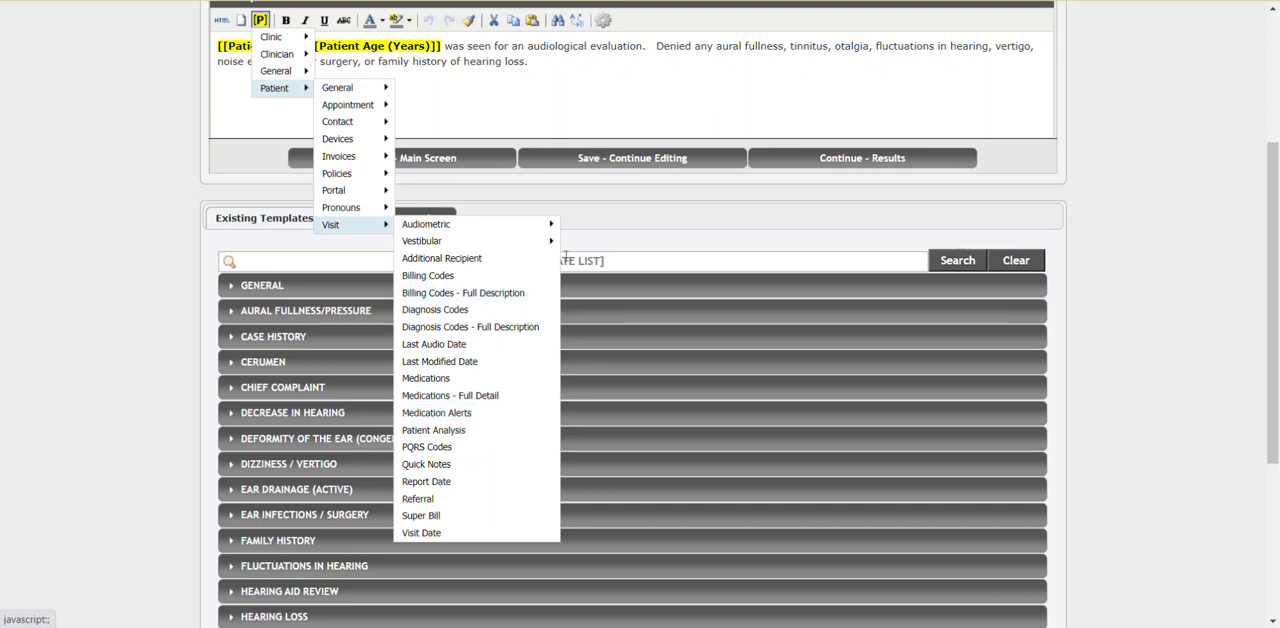
click(576, 75)
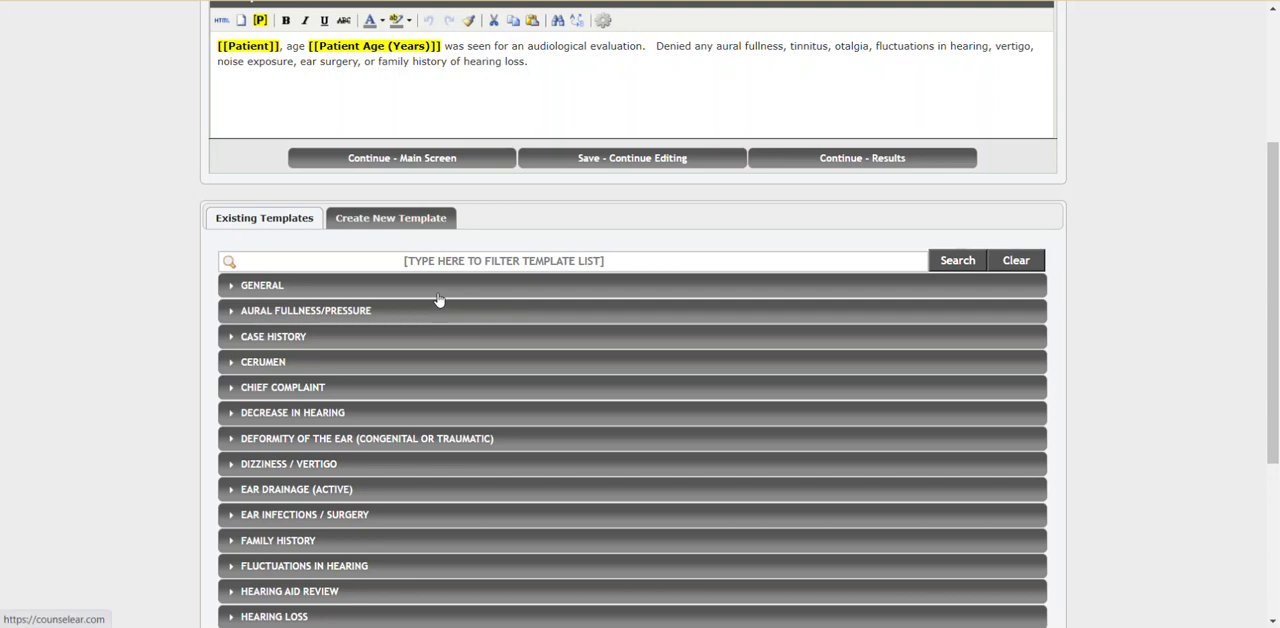
click(262, 285)
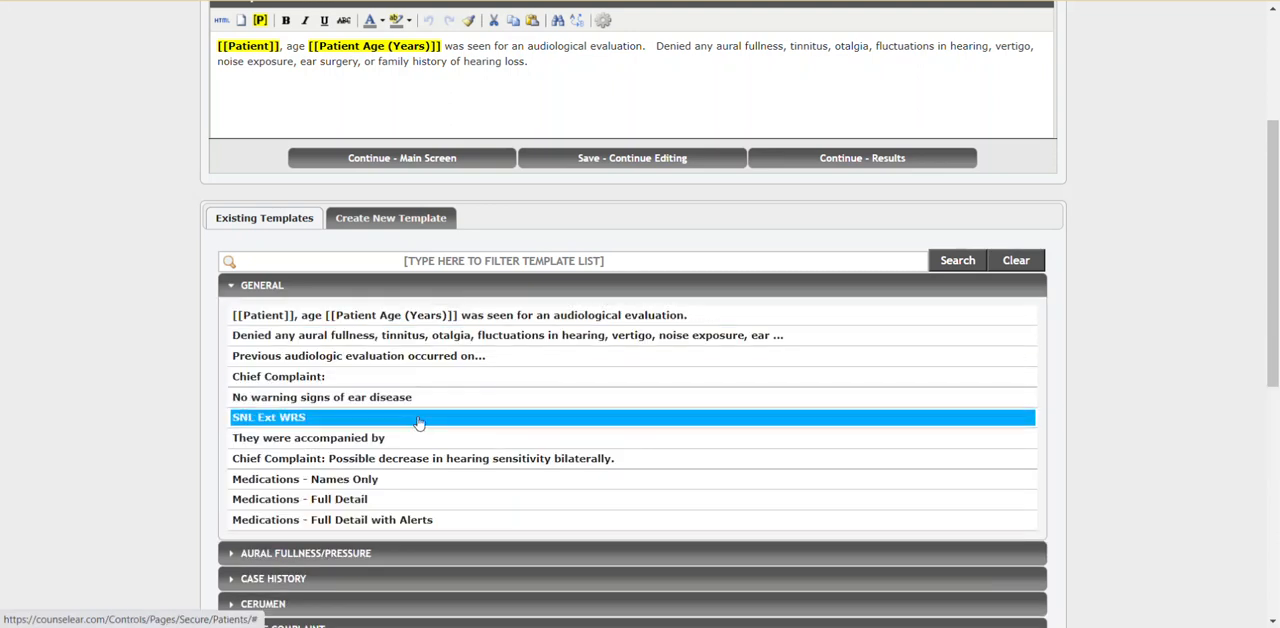
click(305, 479)
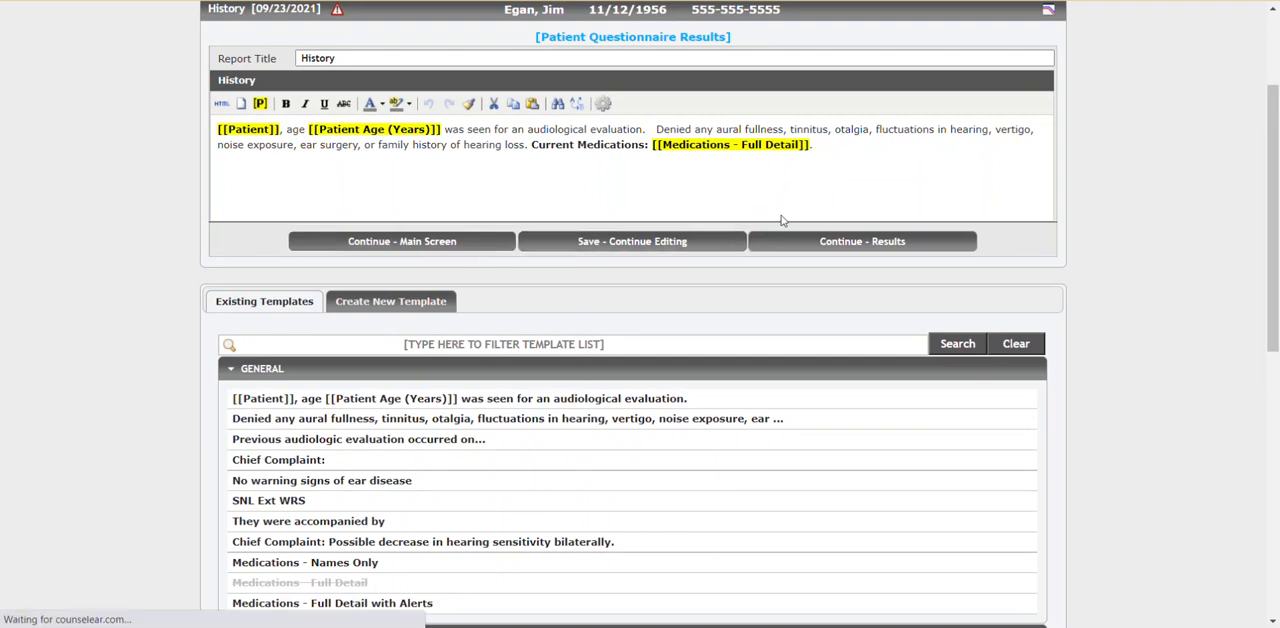
- Keep the history, review its four-medication list, then view the empty Chart Notes
click(861, 241)
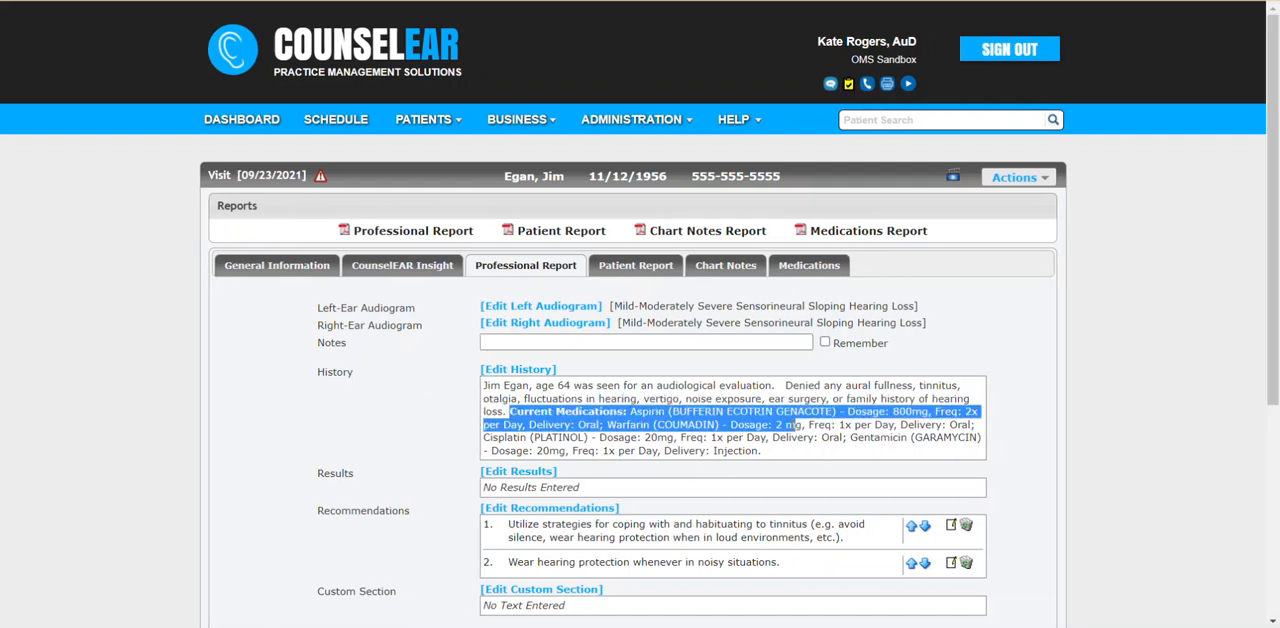
click(751, 450)
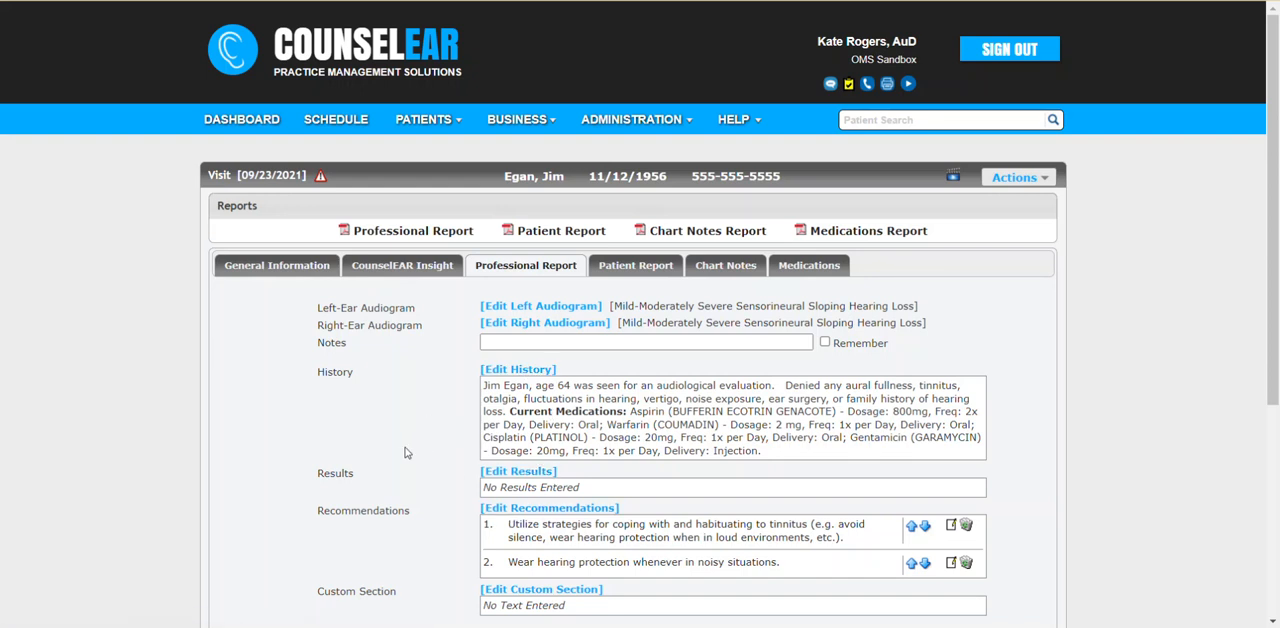
scroll(down, 3)
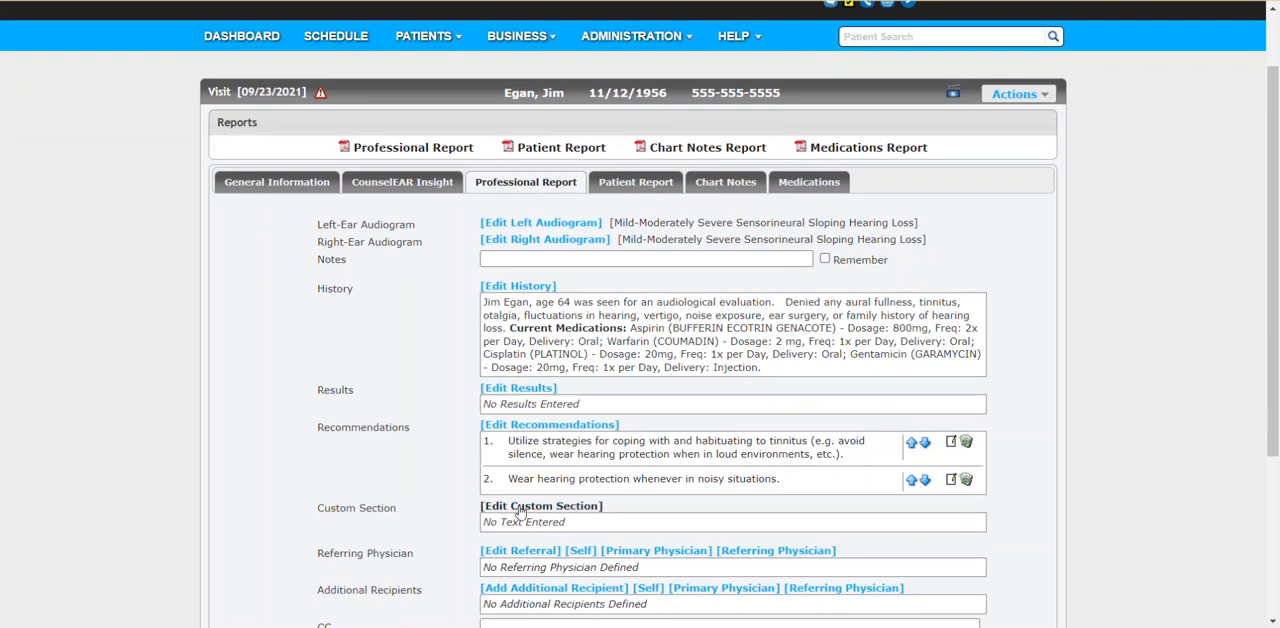
click(725, 182)
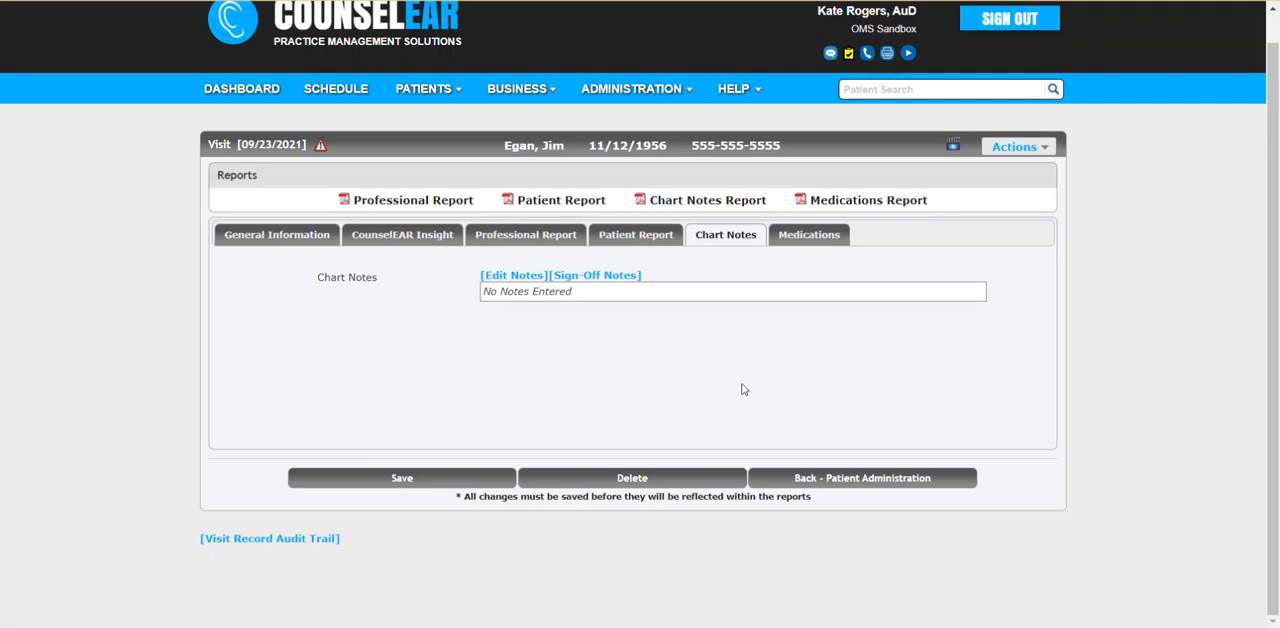
mouse_move(809, 248)
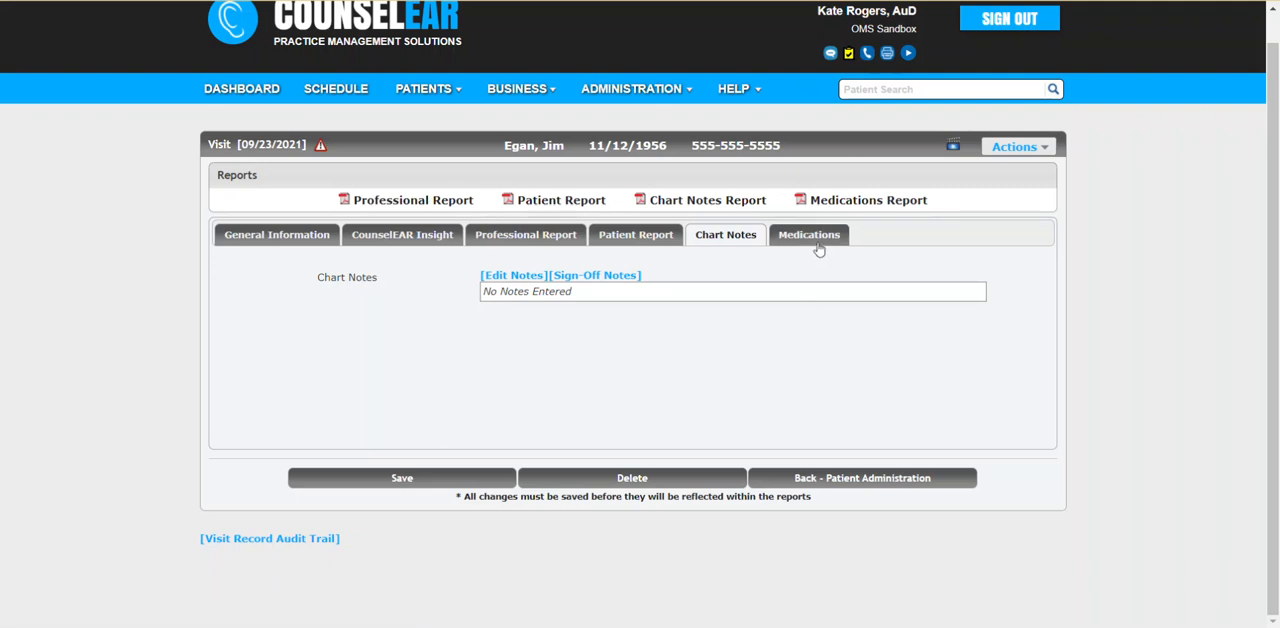
mouse_move(816, 262)
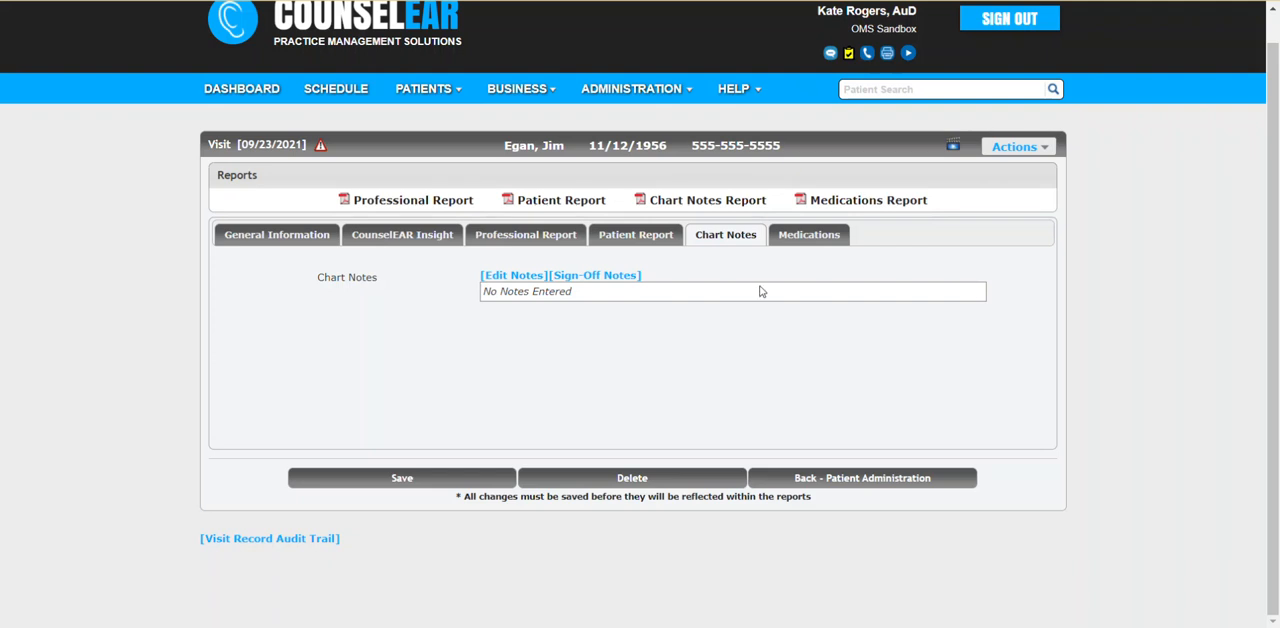
mouse_move(723, 281)
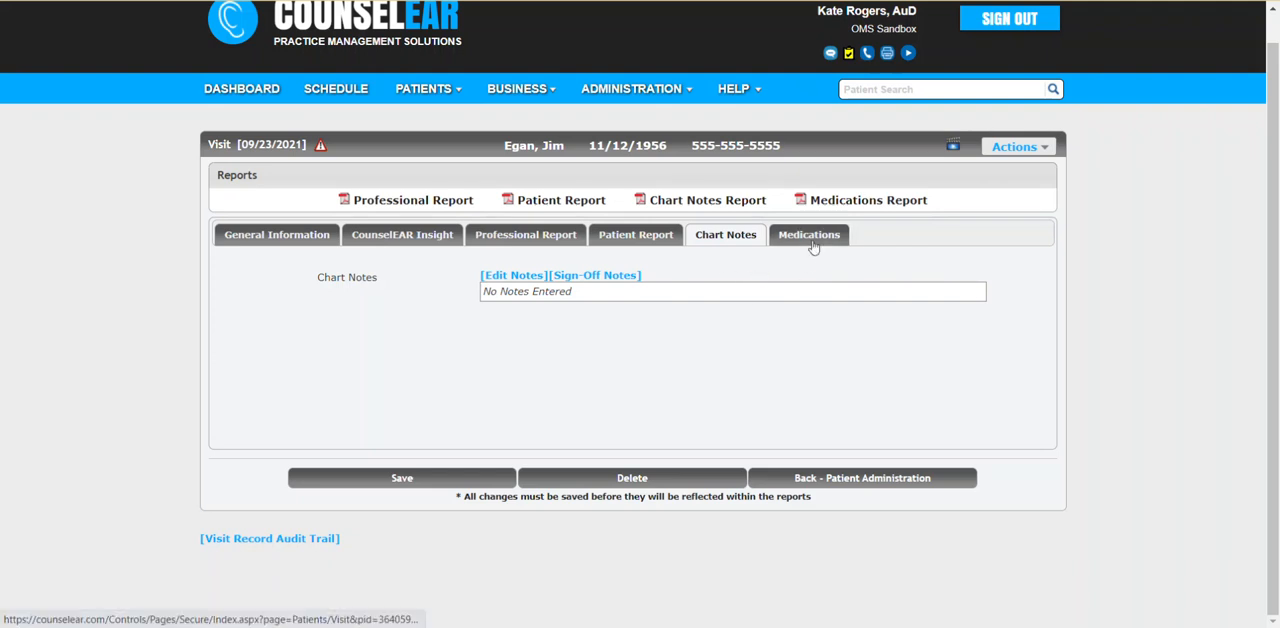
- Recheck the four medications and three ototoxicity alerts, then return to the Professional Report
click(808, 234)
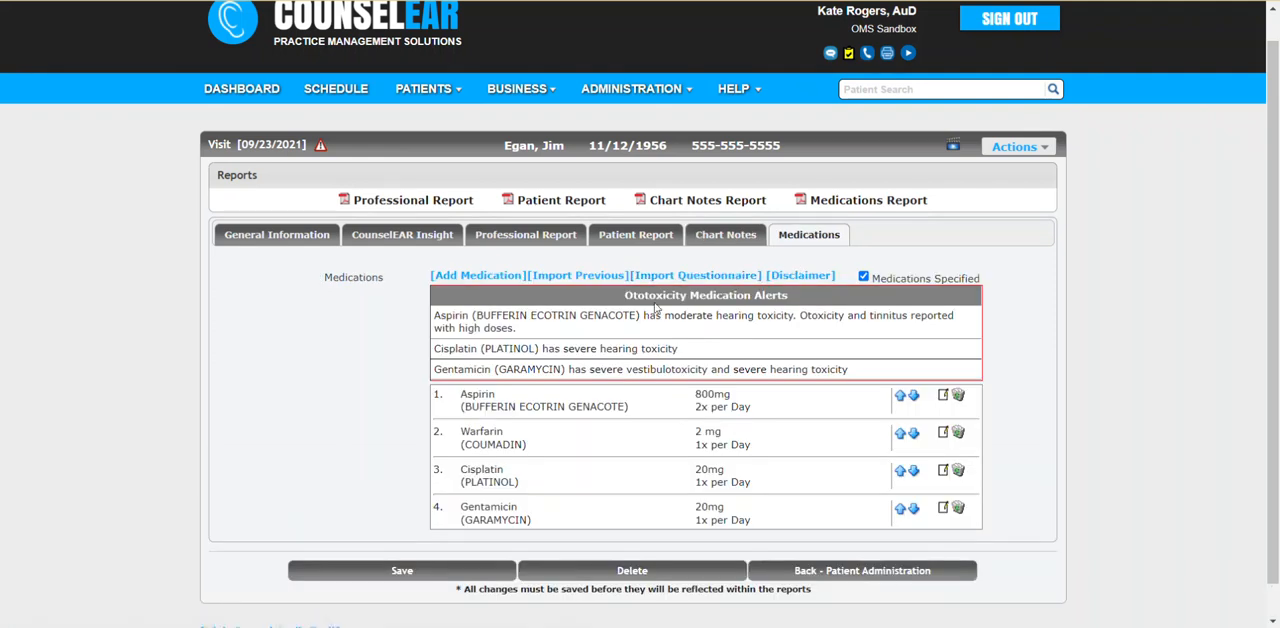
mouse_move(695, 275)
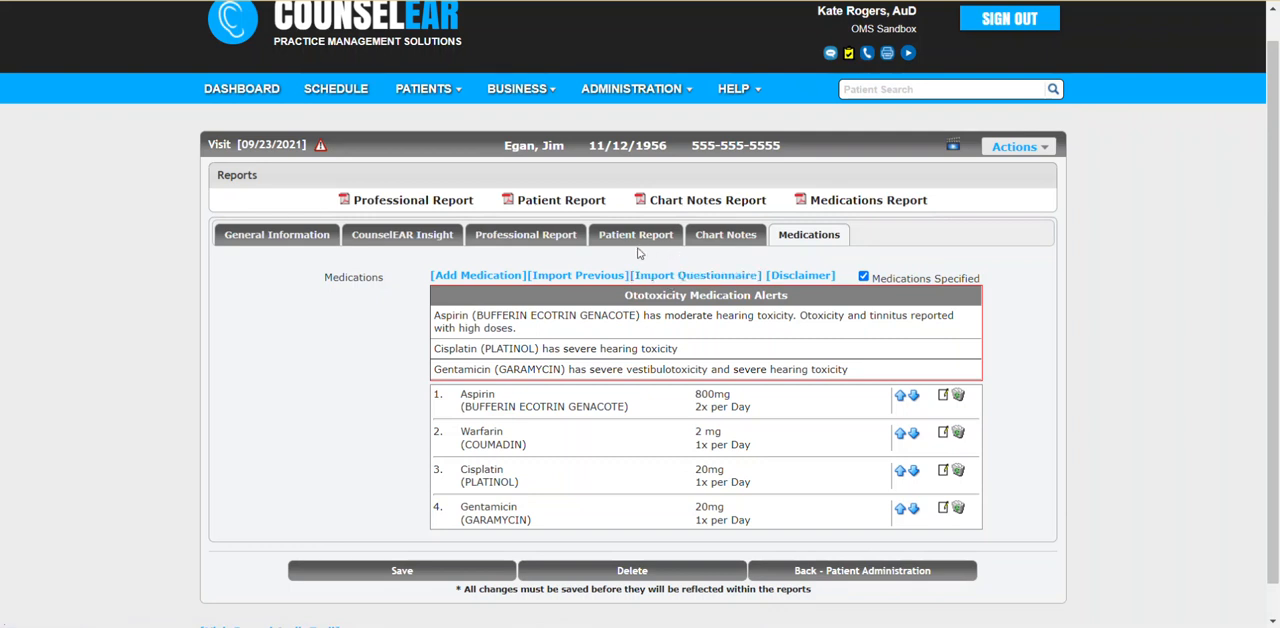
click(525, 234)
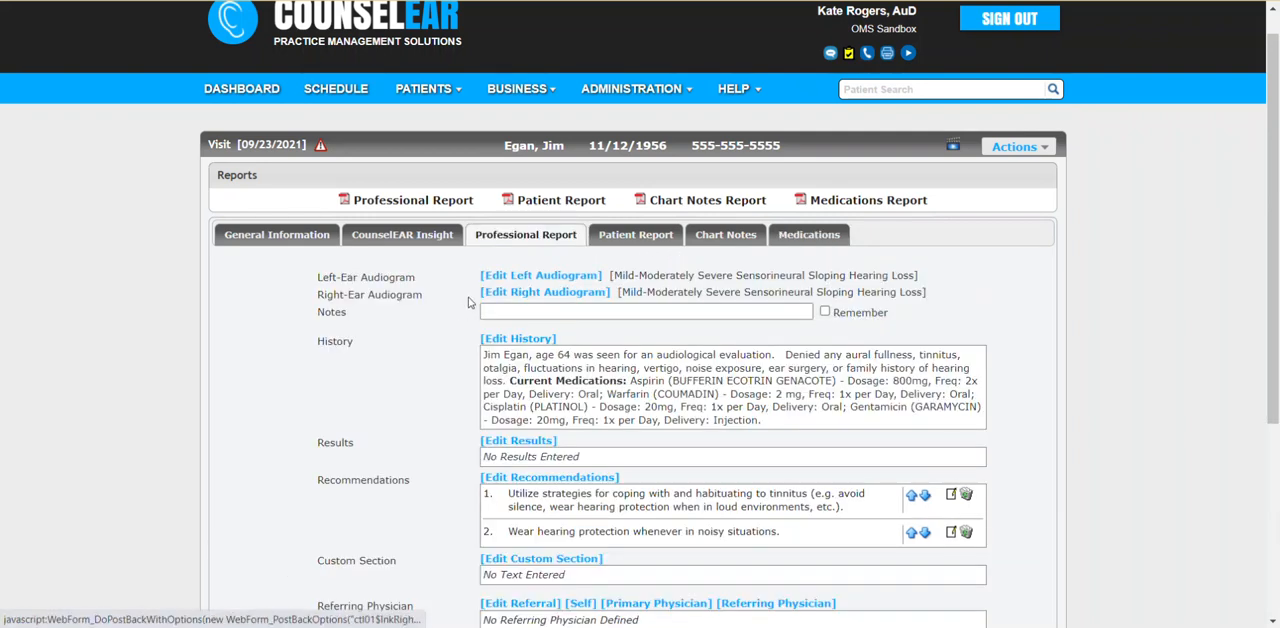
mouse_move(868, 199)
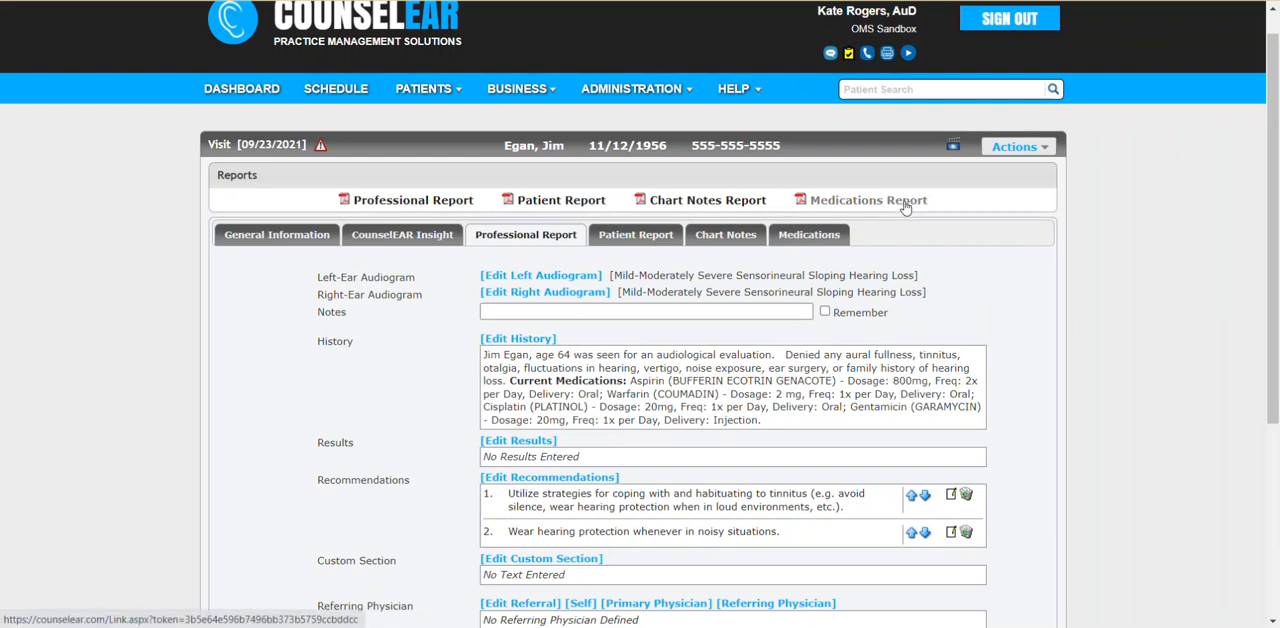
mouse_move(981, 300)
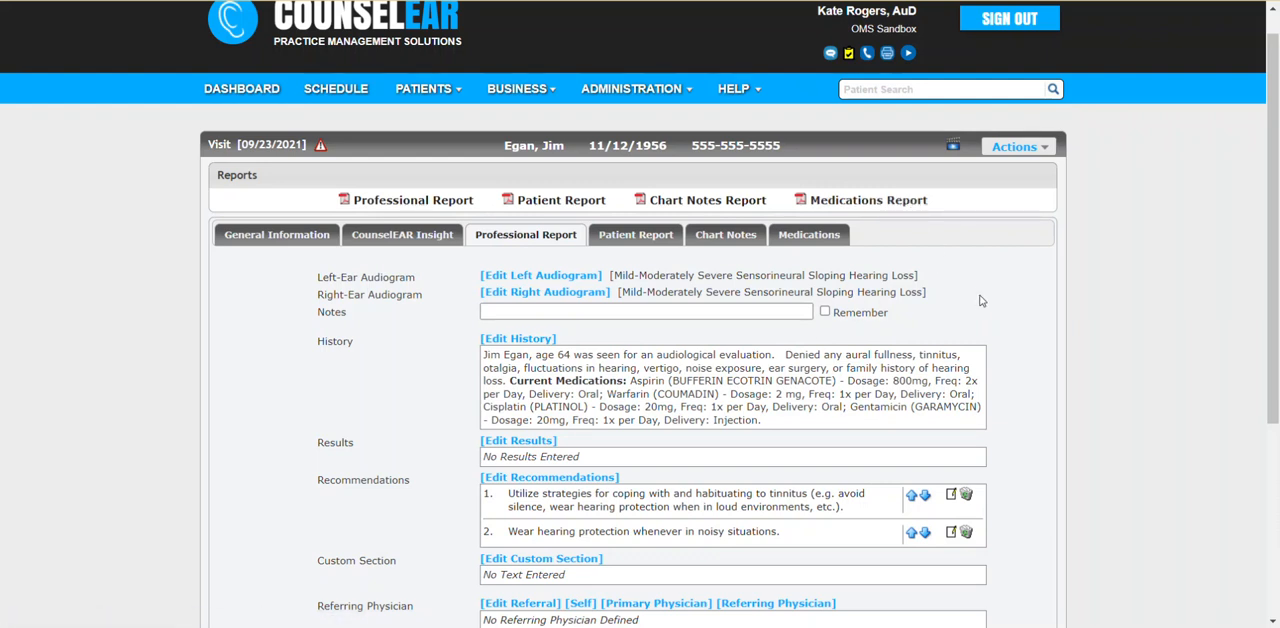